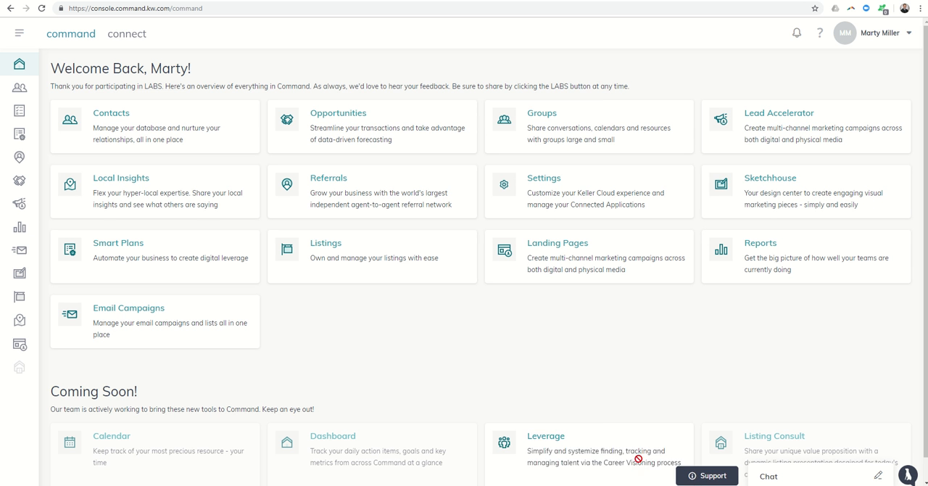
pyautogui.moveTo(96, 221)
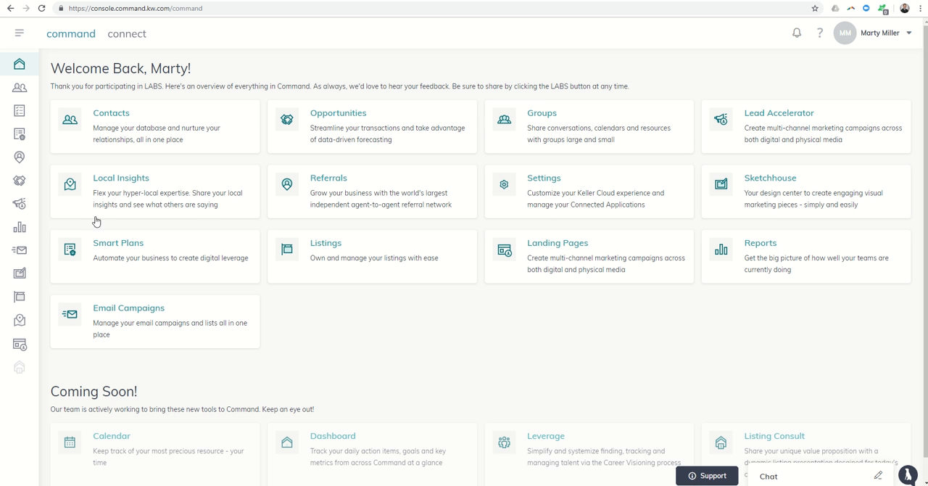
pyautogui.moveTo(20, 173)
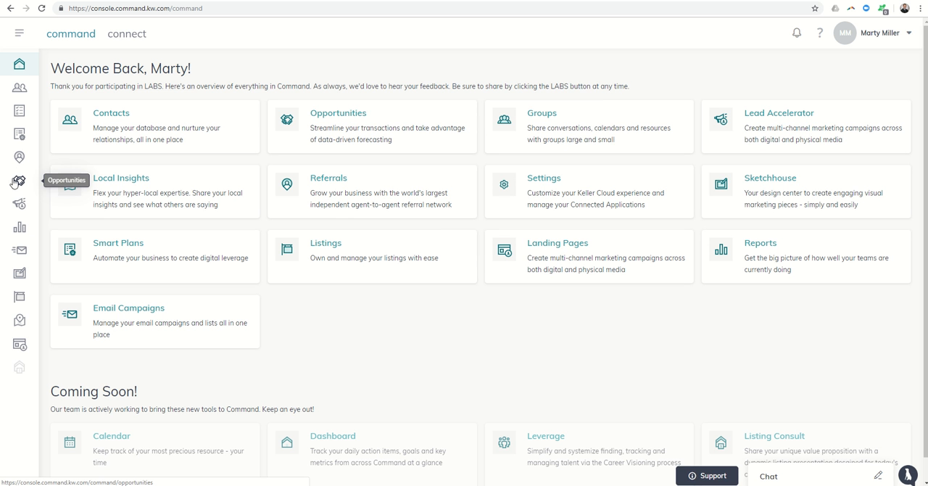
pyautogui.moveTo(302, 145)
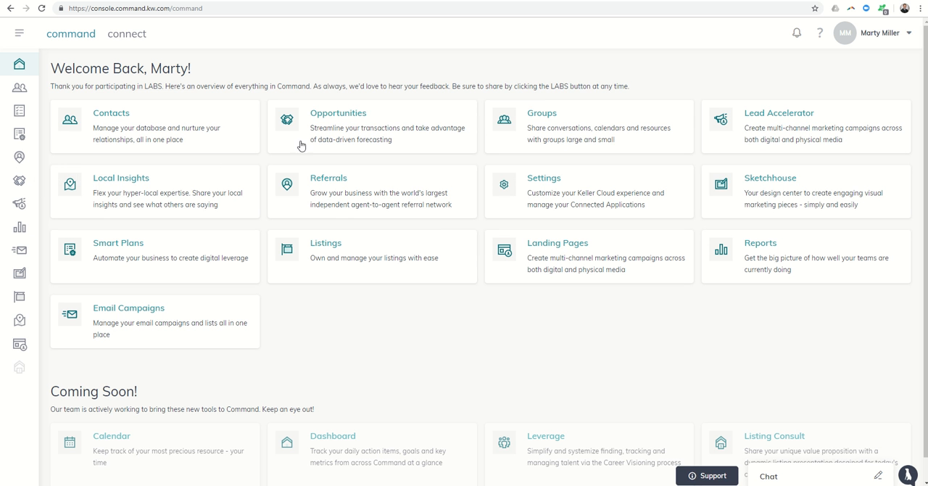
pyautogui.moveTo(369, 151)
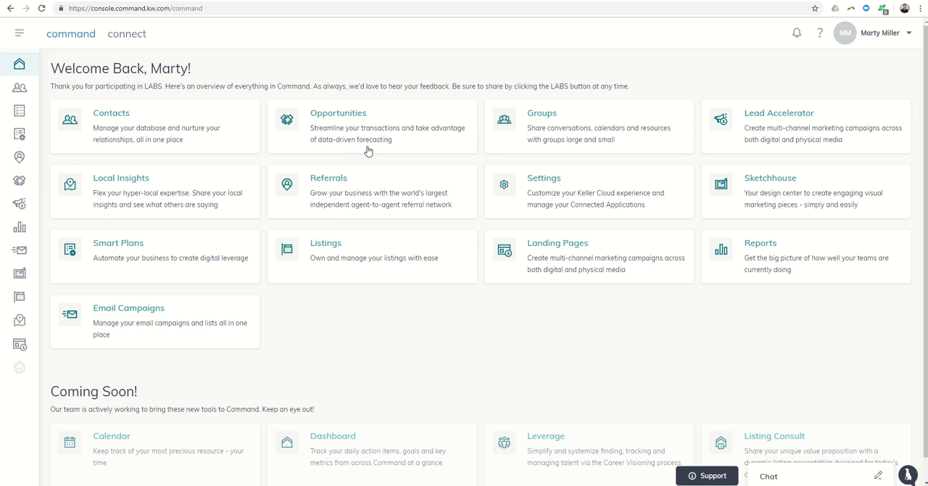
pyautogui.moveTo(337, 153)
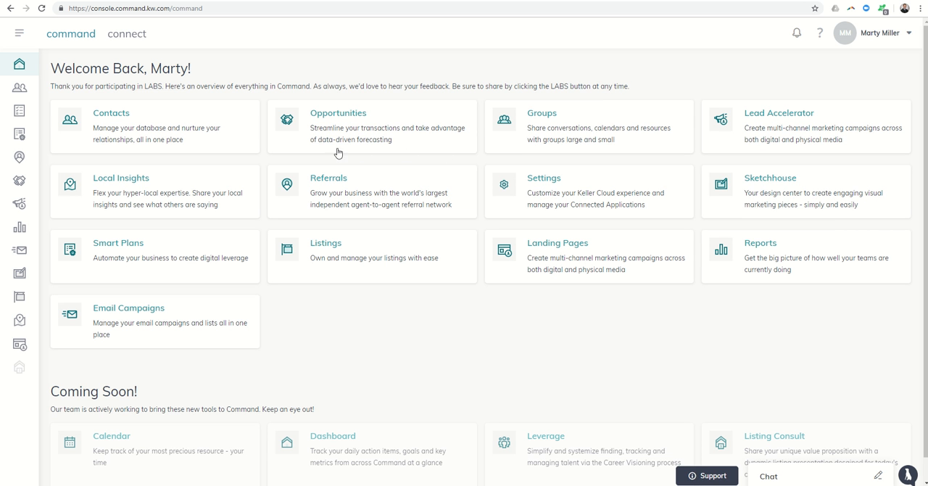
pyautogui.moveTo(65, 168)
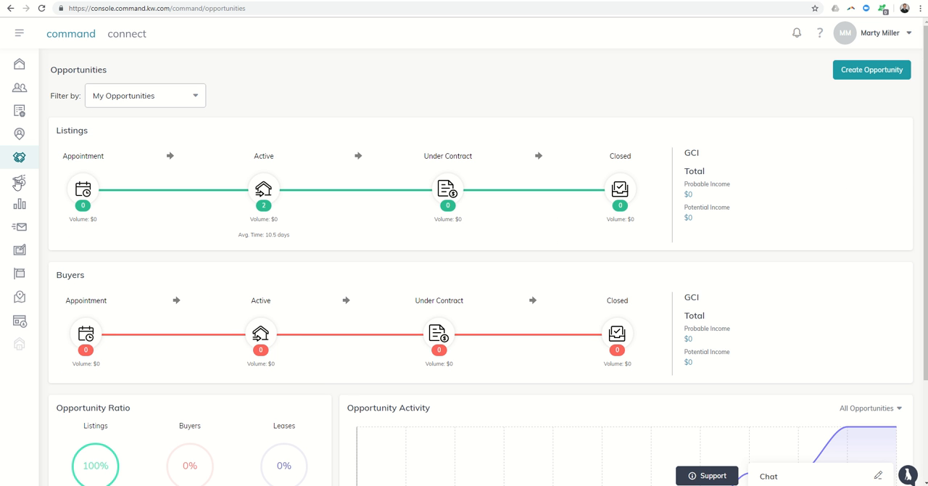
pyautogui.moveTo(18, 182)
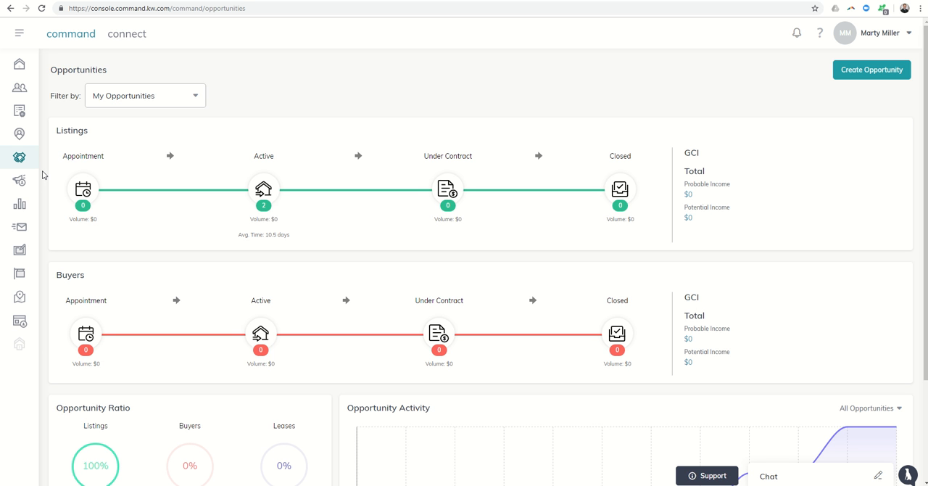
pyautogui.moveTo(494, 174)
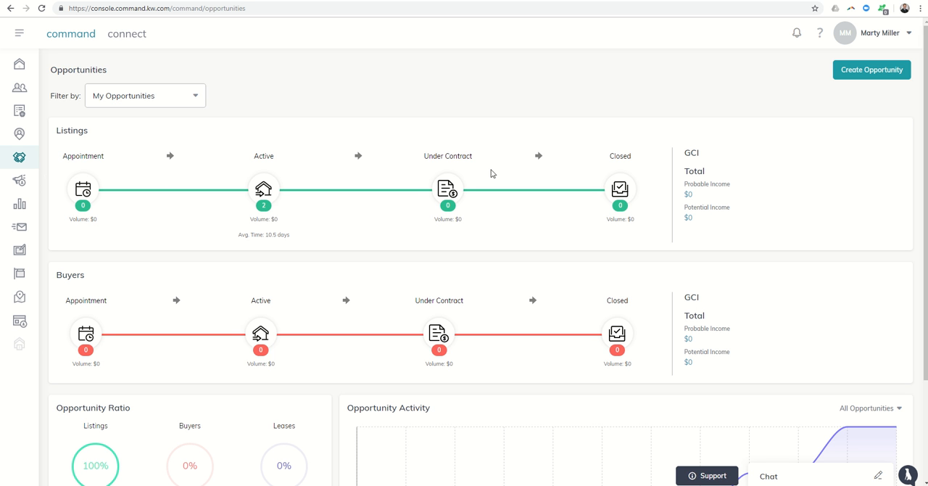
pyautogui.moveTo(79, 166)
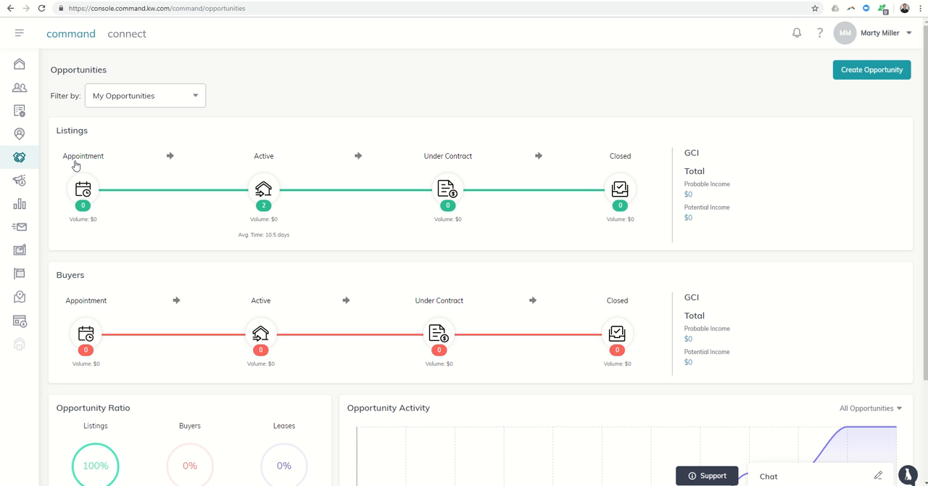
pyautogui.moveTo(211, 177)
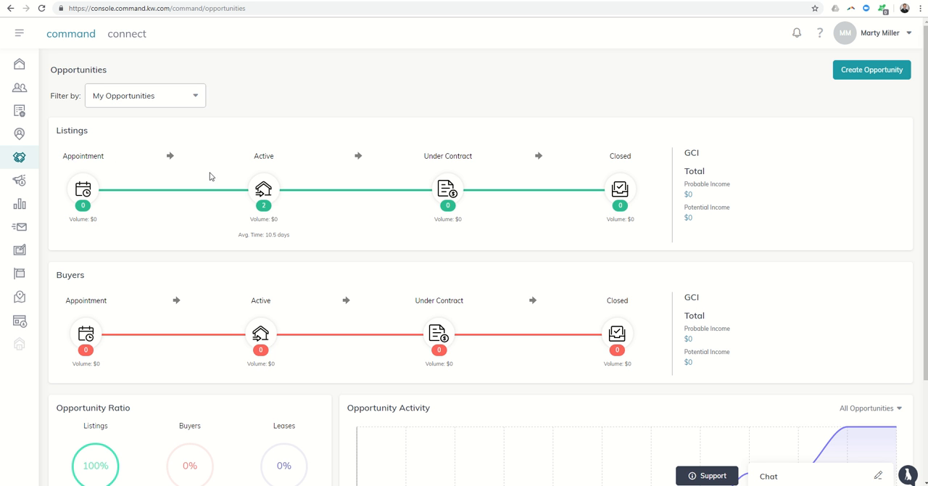
pyautogui.moveTo(464, 156)
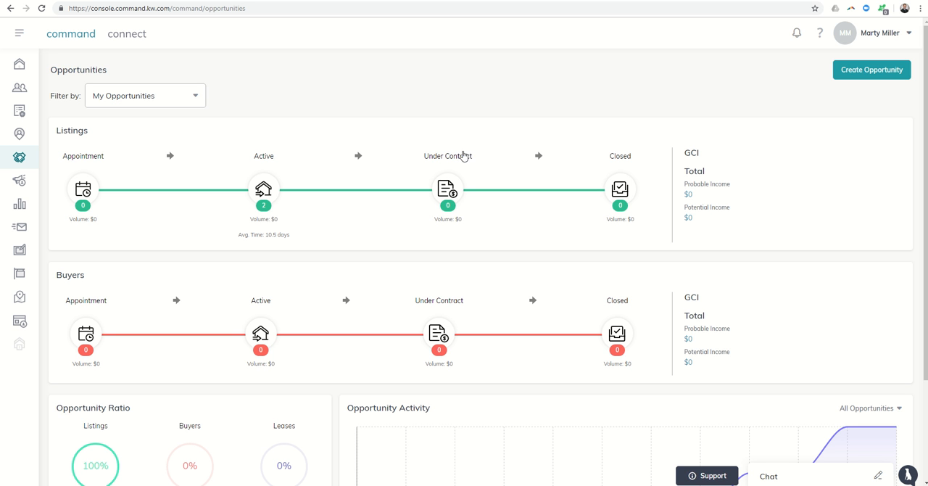
pyautogui.moveTo(631, 158)
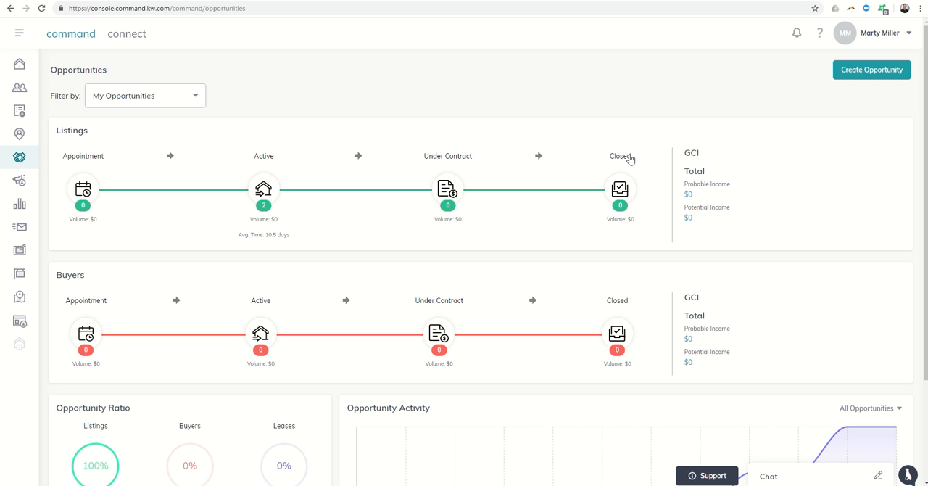
pyautogui.moveTo(609, 172)
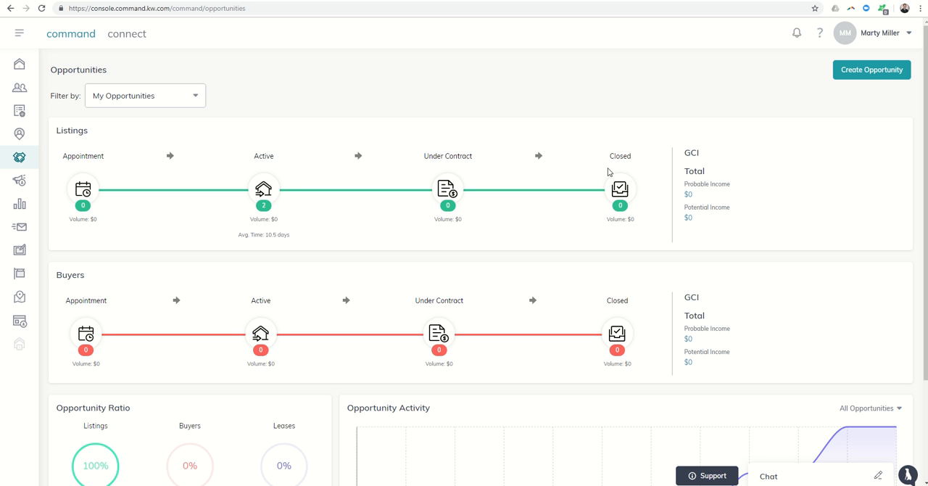
pyautogui.moveTo(615, 161)
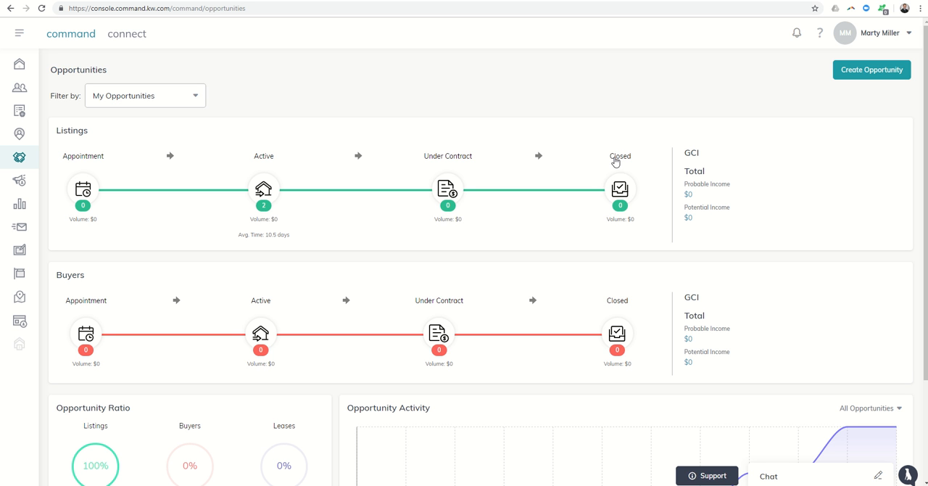
pyautogui.moveTo(139, 155)
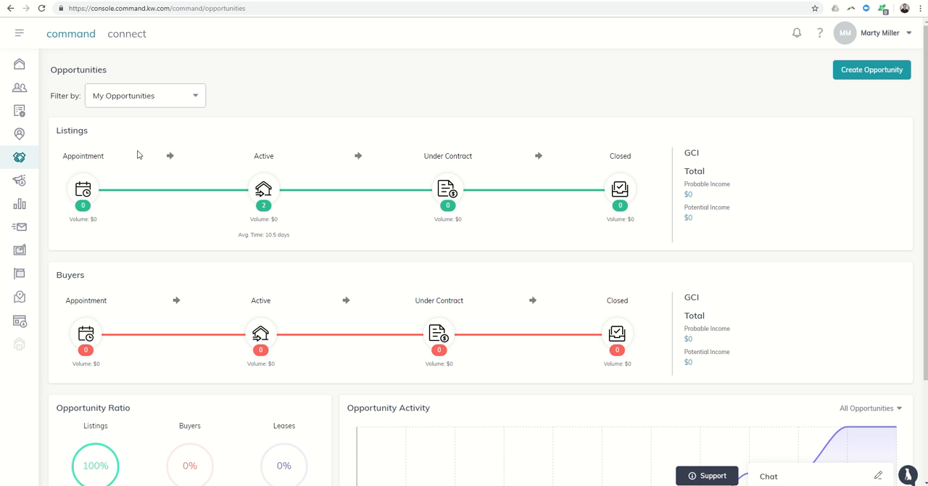
pyautogui.moveTo(90, 163)
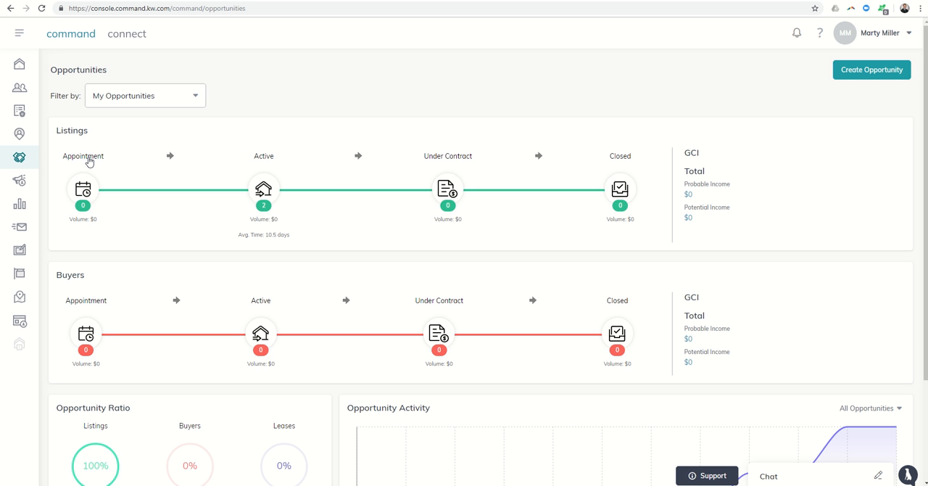
# - Show the listings Appointment board with its Scheduling, Scheduled and Kept columns
pyautogui.click(83, 157)
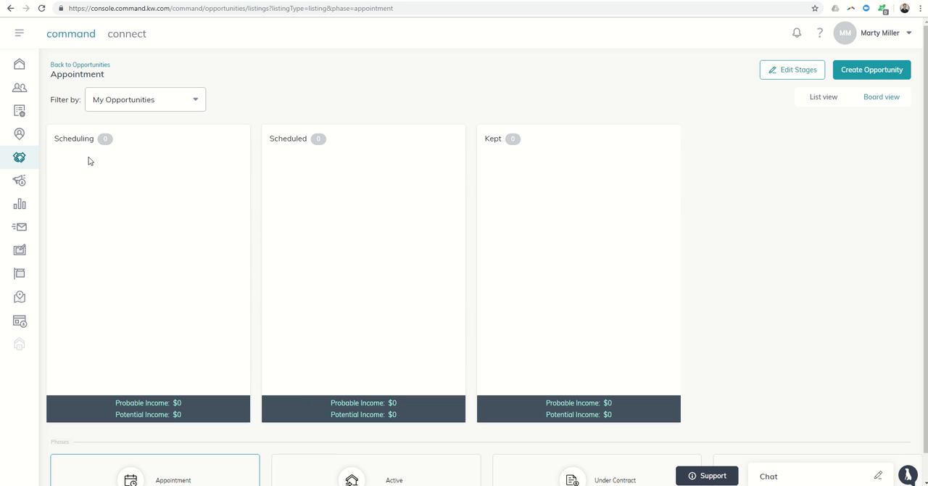
pyautogui.moveTo(127, 160)
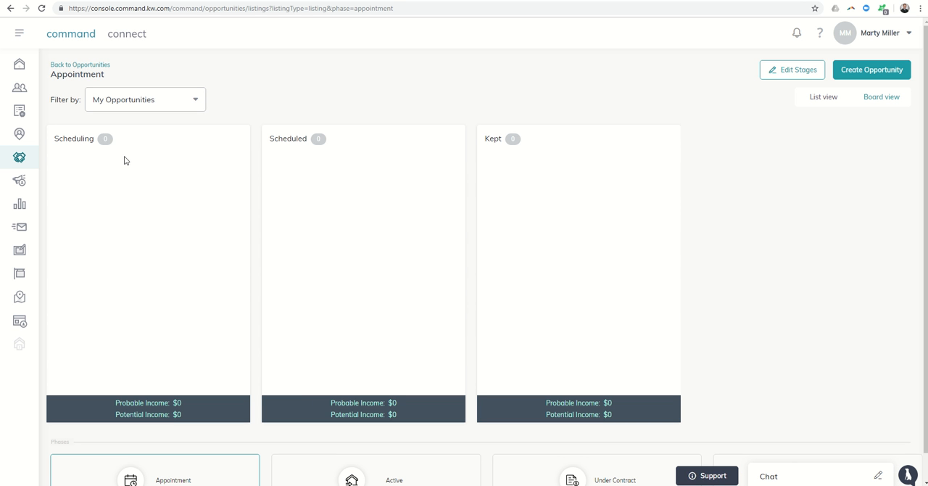
pyautogui.moveTo(450, 173)
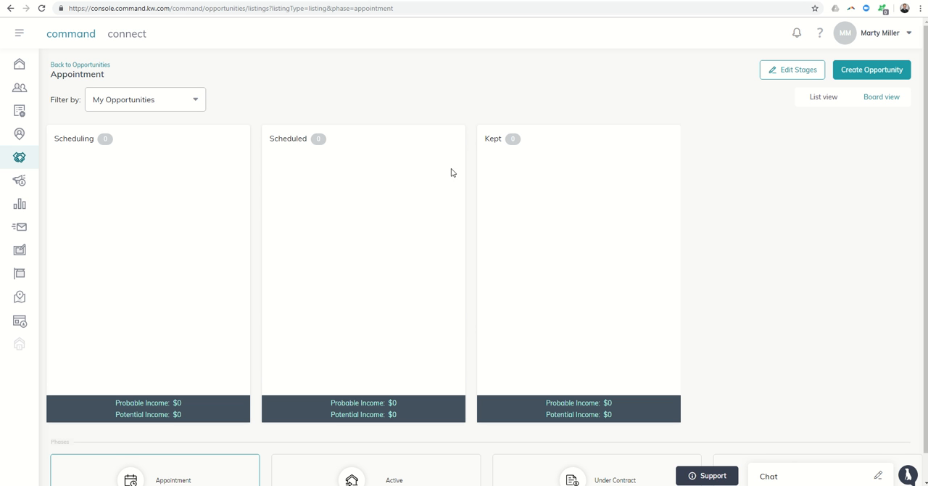
pyautogui.moveTo(174, 171)
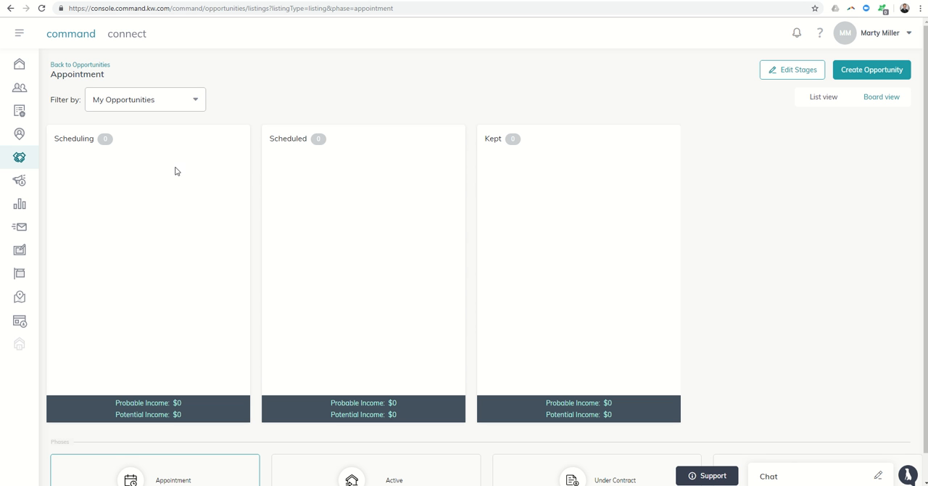
pyautogui.moveTo(505, 177)
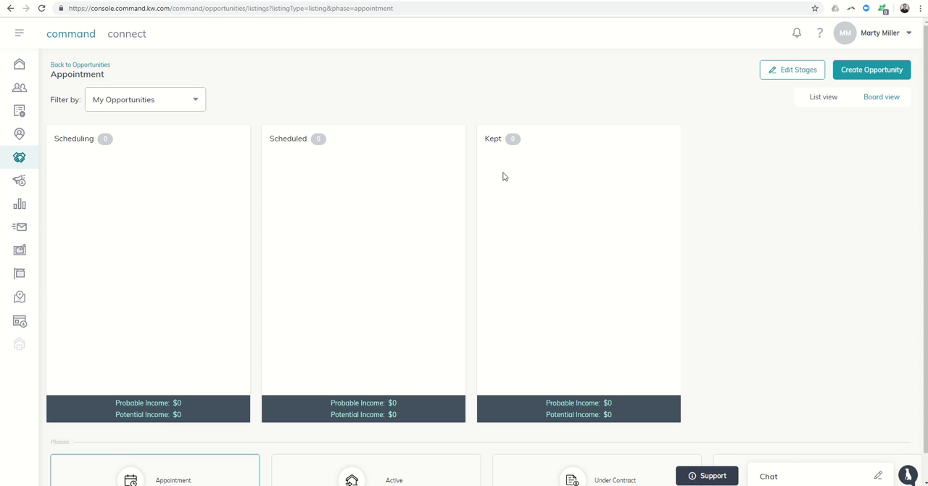
pyautogui.moveTo(792, 70)
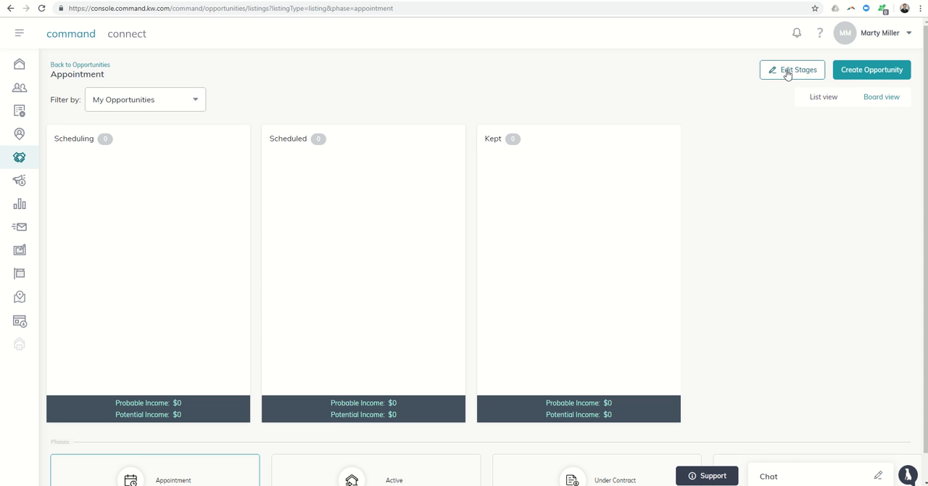
pyautogui.click(792, 70)
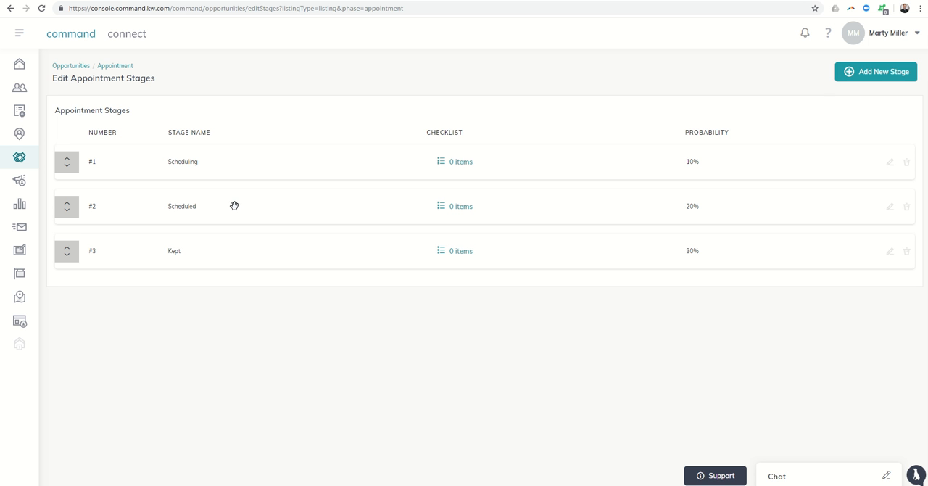
pyautogui.moveTo(231, 256)
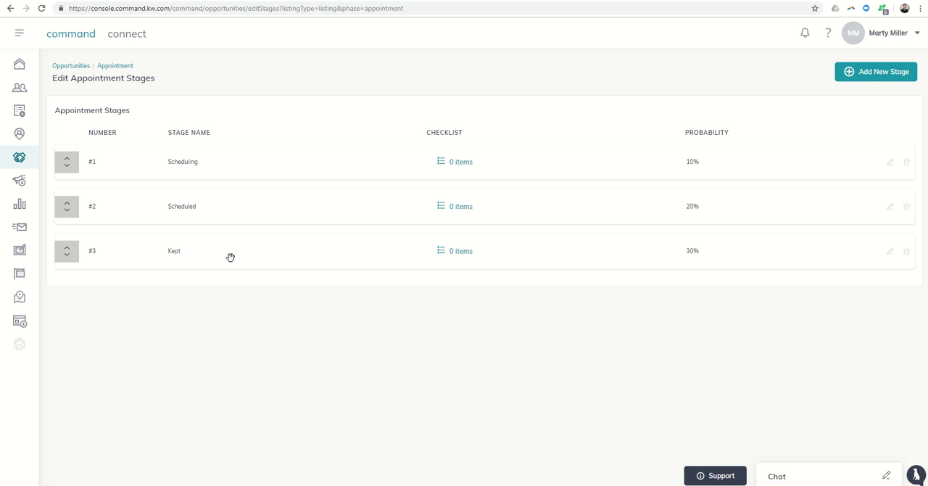
pyautogui.moveTo(215, 161)
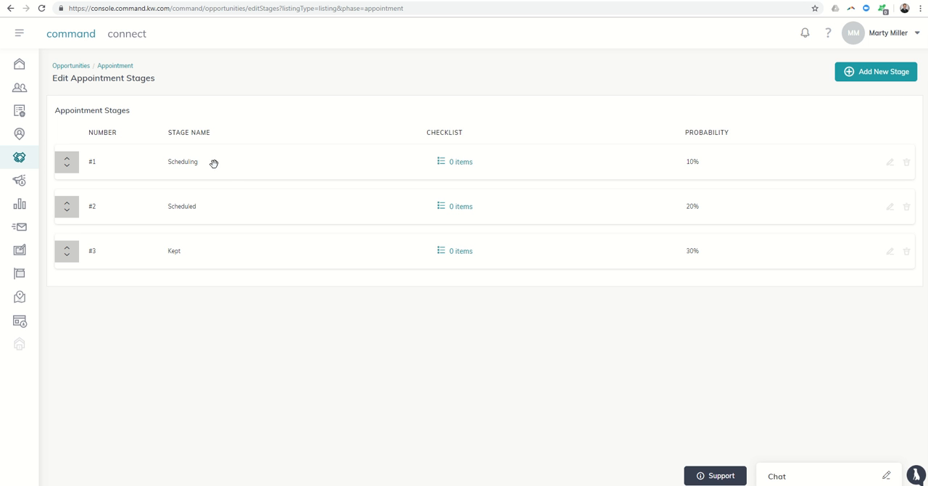
pyautogui.moveTo(187, 161)
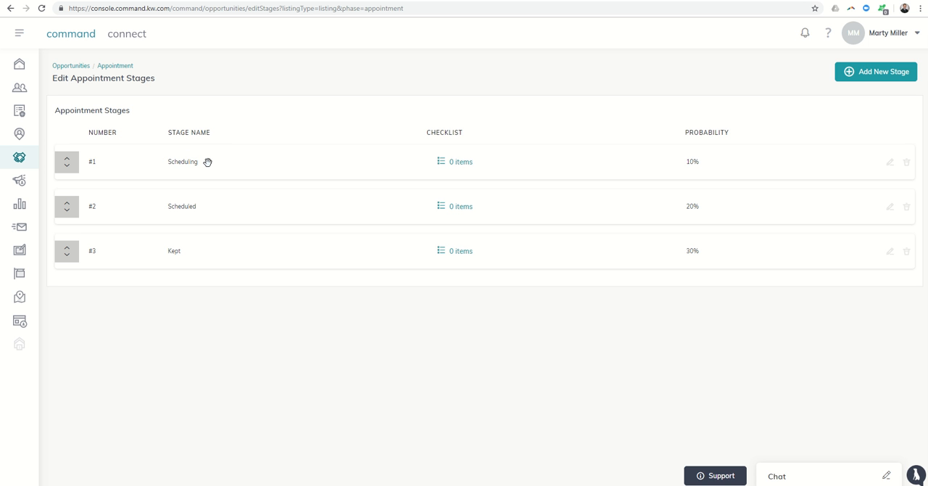
pyautogui.moveTo(206, 164)
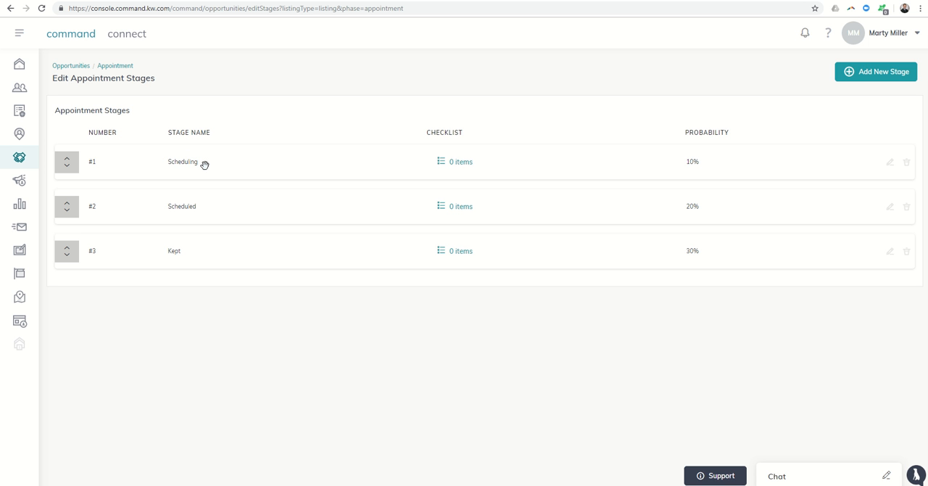
pyautogui.moveTo(177, 162)
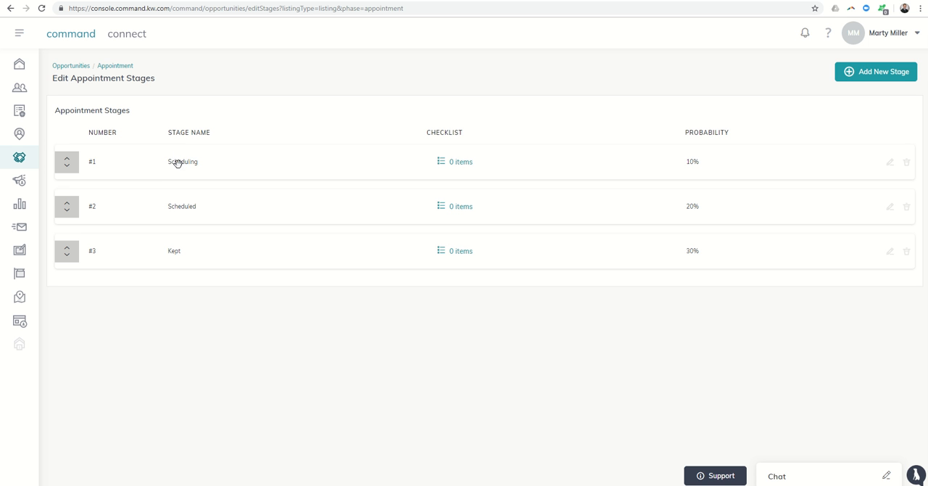
pyautogui.moveTo(177, 212)
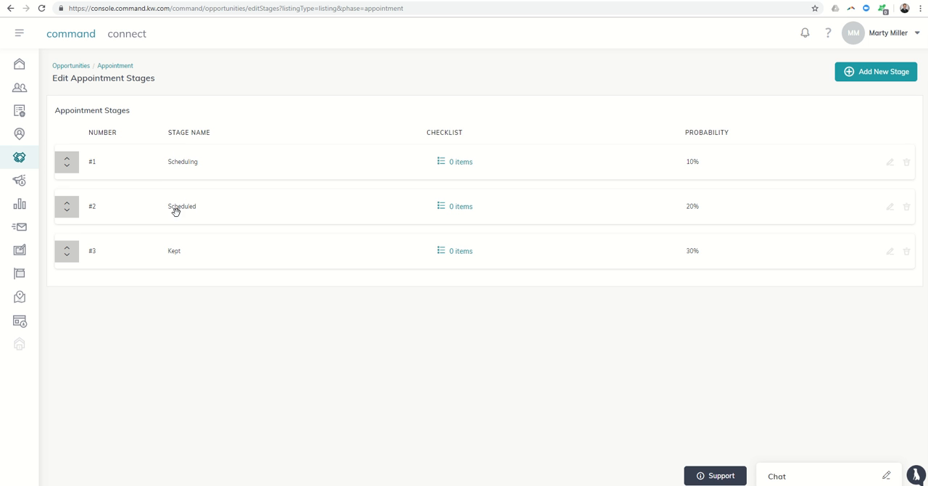
pyautogui.moveTo(183, 209)
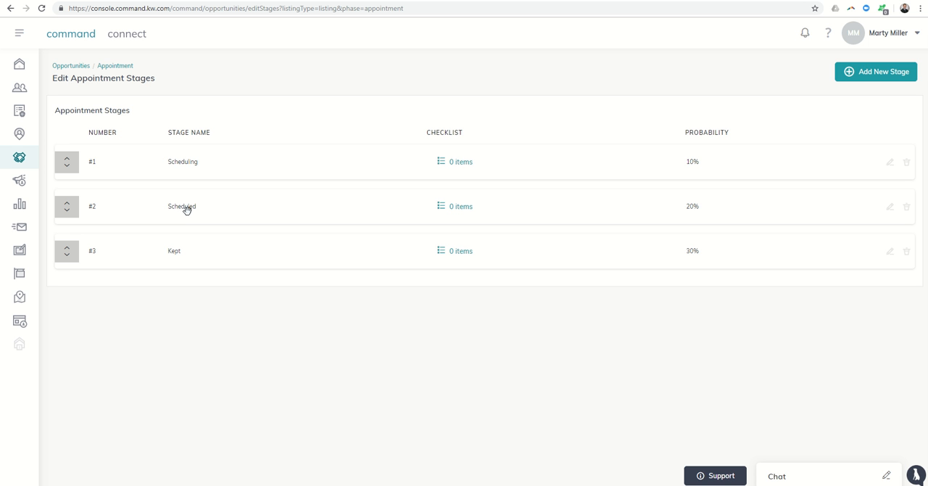
pyautogui.moveTo(177, 209)
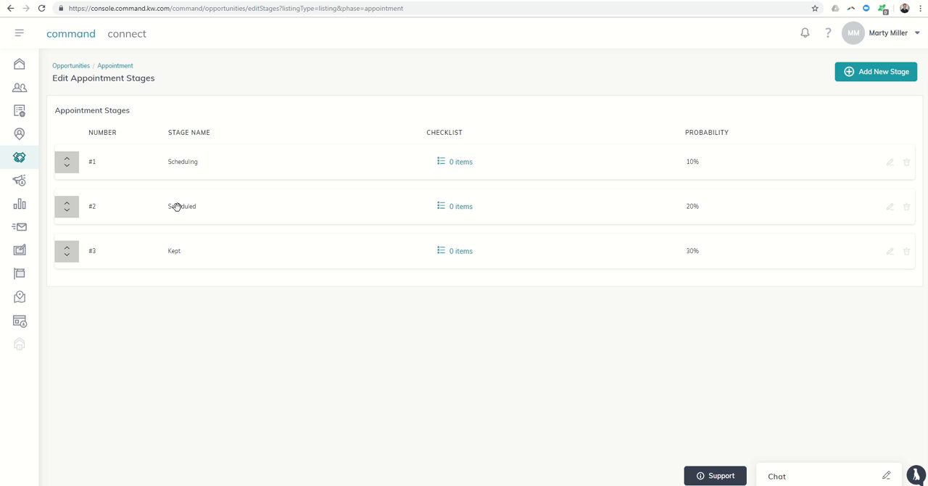
pyautogui.moveTo(175, 253)
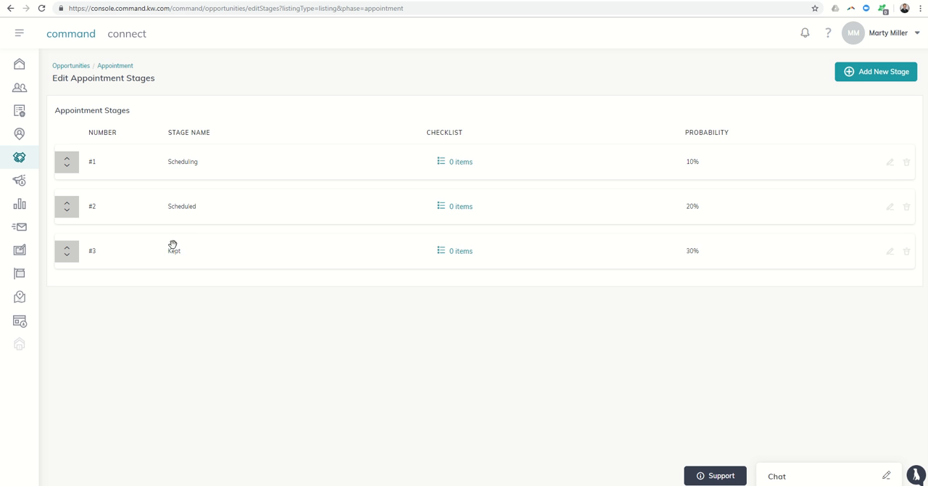
pyautogui.moveTo(186, 254)
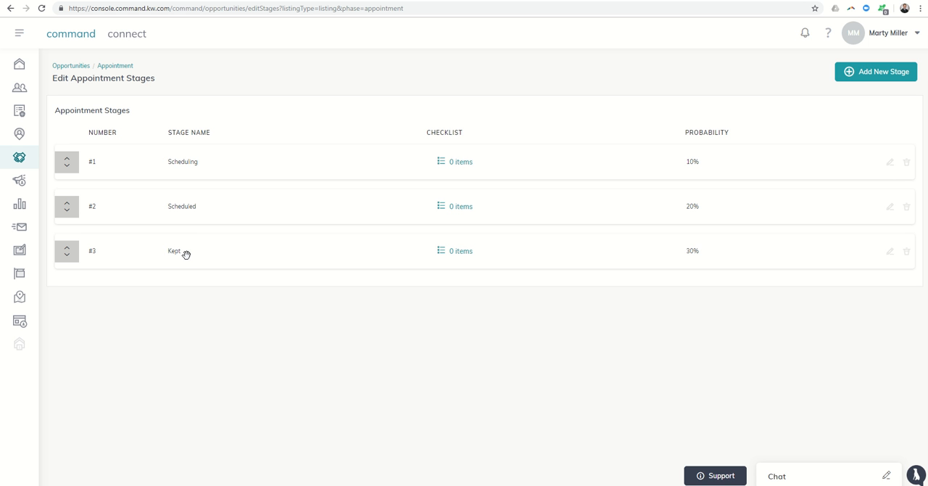
pyautogui.moveTo(658, 165)
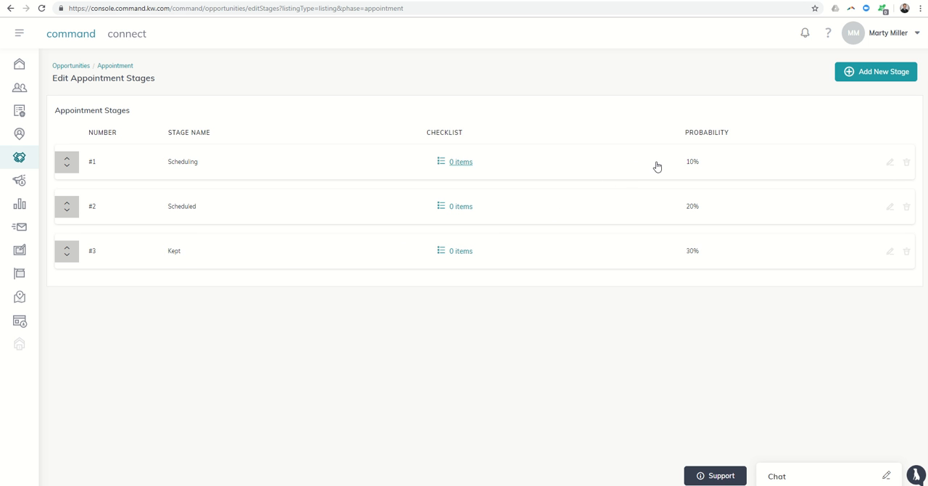
pyautogui.moveTo(674, 186)
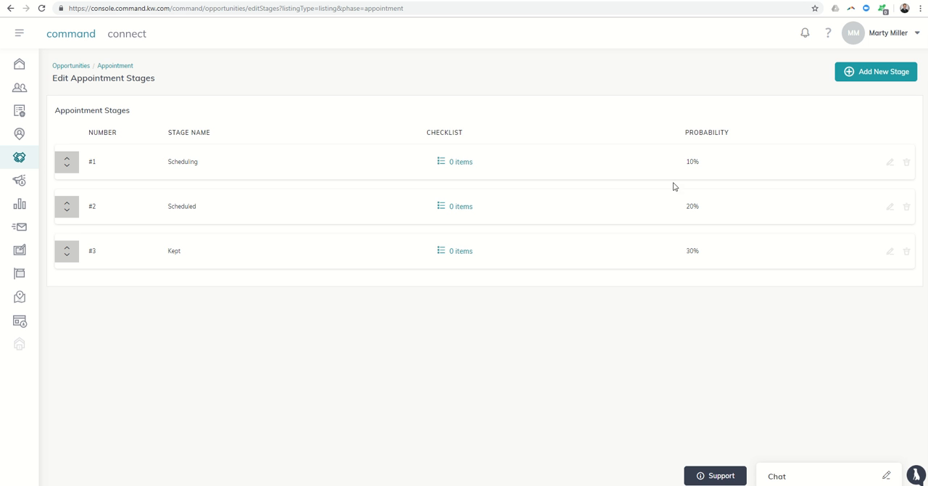
pyautogui.moveTo(678, 238)
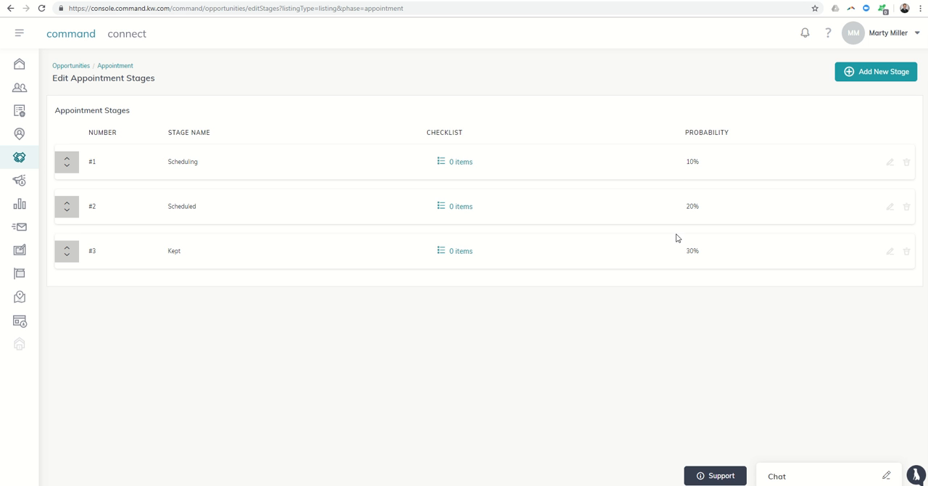
pyautogui.moveTo(674, 168)
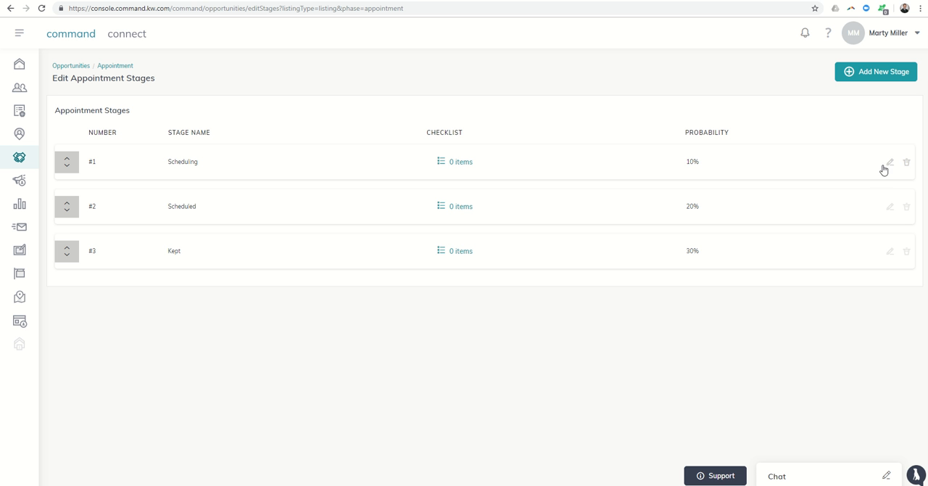
# - Return to the Opportunities overview and bring up the Active listings board
pyautogui.click(890, 161)
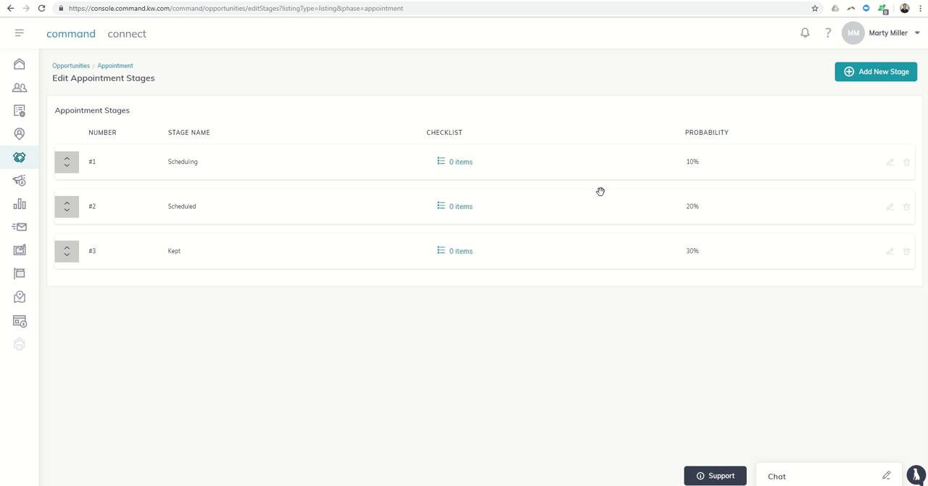
pyautogui.moveTo(682, 214)
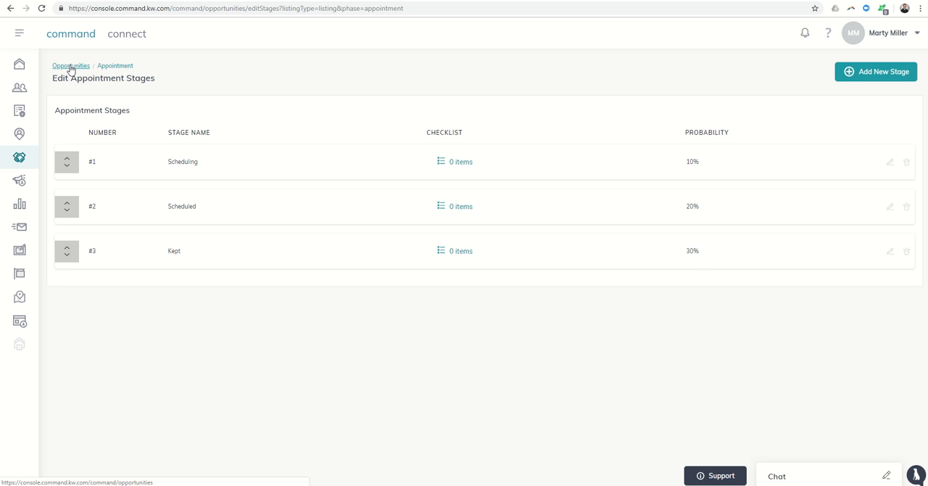
pyautogui.click(70, 66)
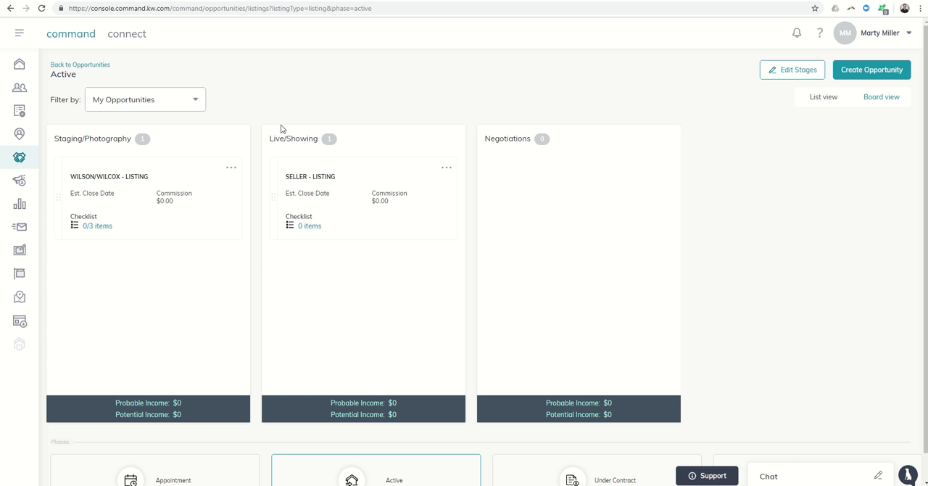
pyautogui.moveTo(196, 145)
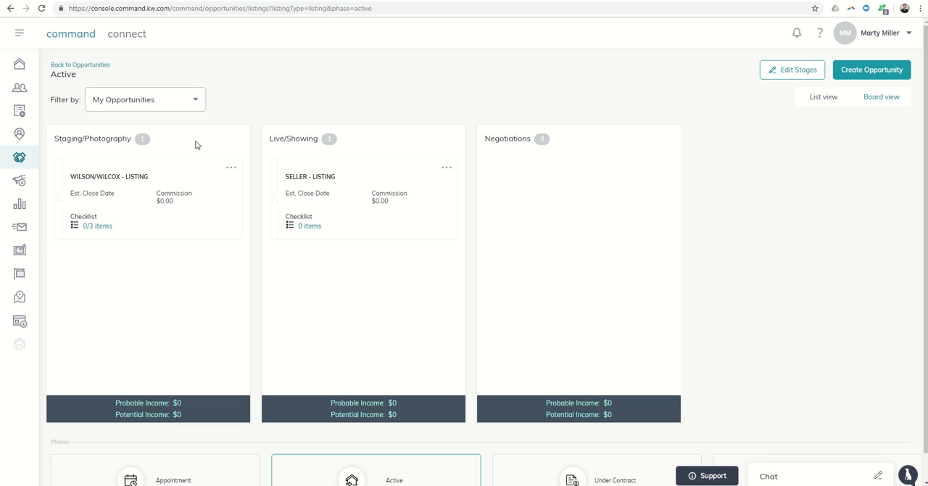
pyautogui.moveTo(93, 142)
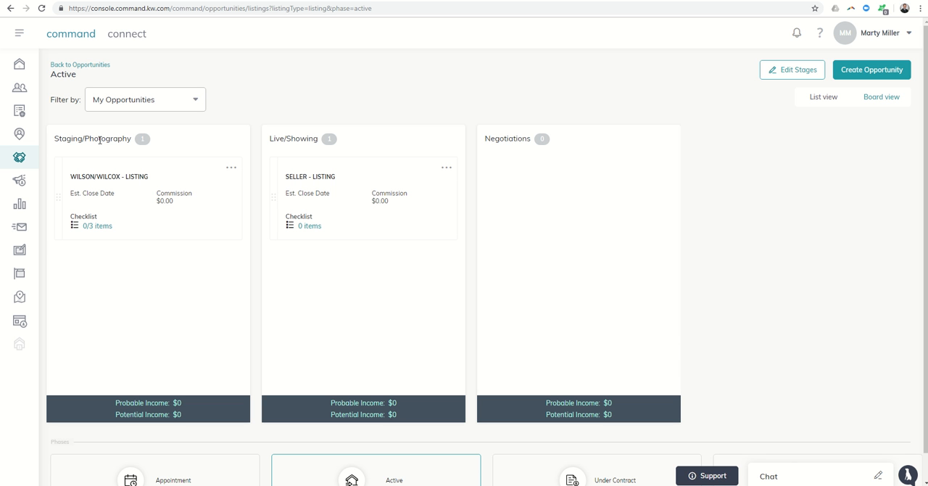
pyautogui.moveTo(286, 142)
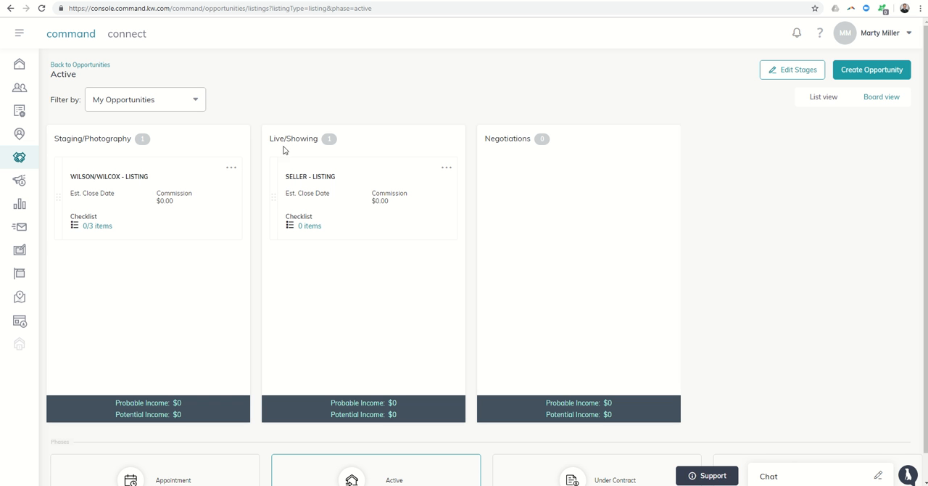
pyautogui.moveTo(296, 137)
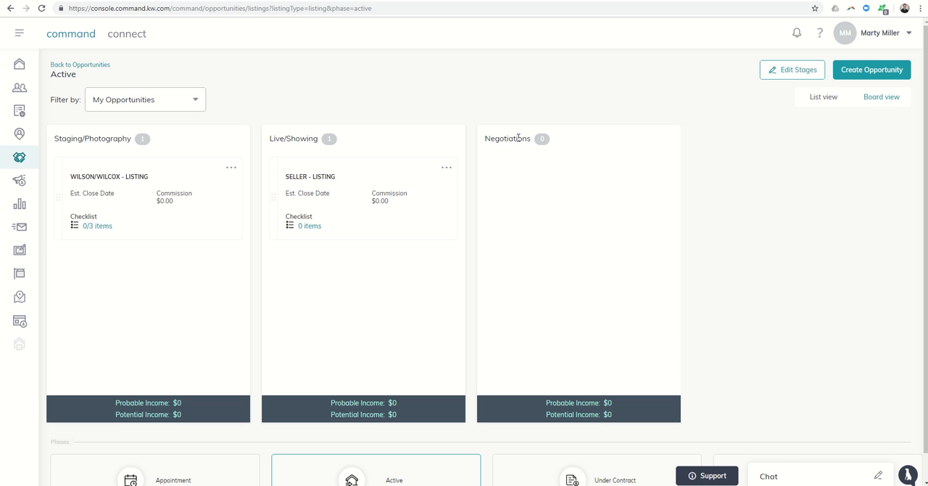
pyautogui.moveTo(496, 150)
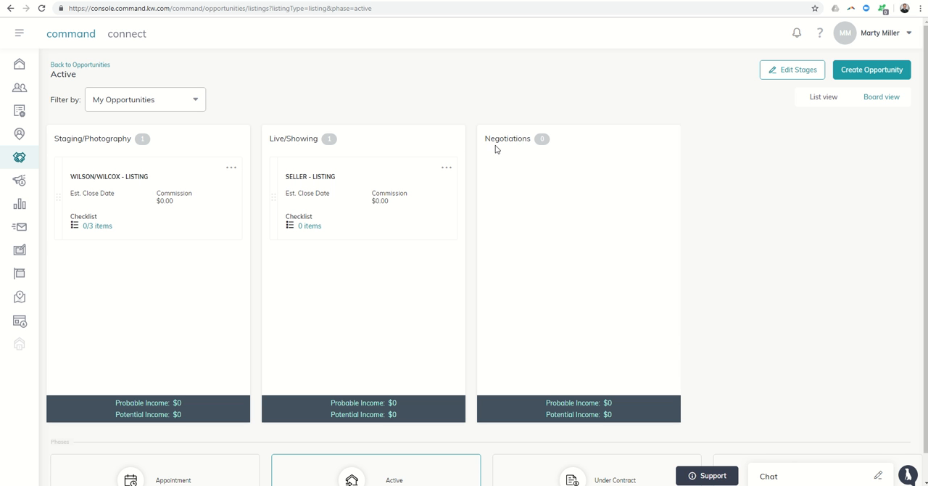
pyautogui.moveTo(87, 74)
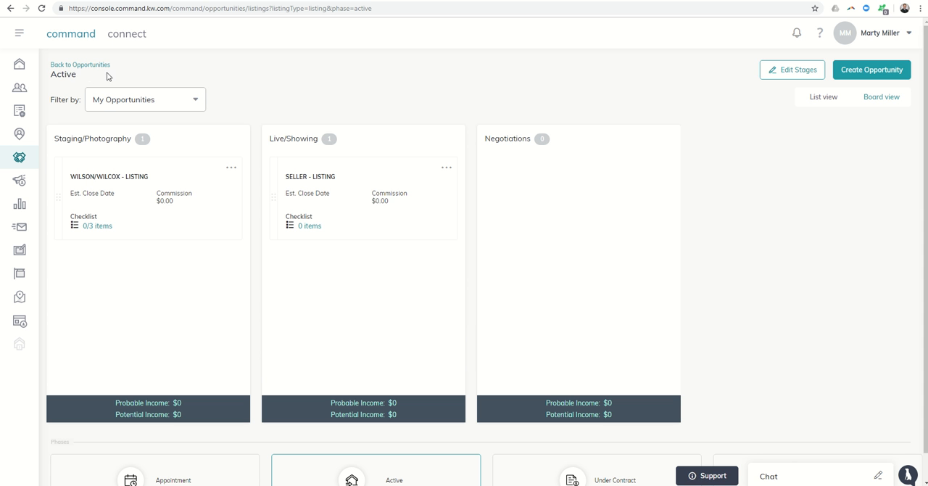
# - Reach the Edit Under Contract Stages page listing Escrow through Clear to Close
pyautogui.click(79, 65)
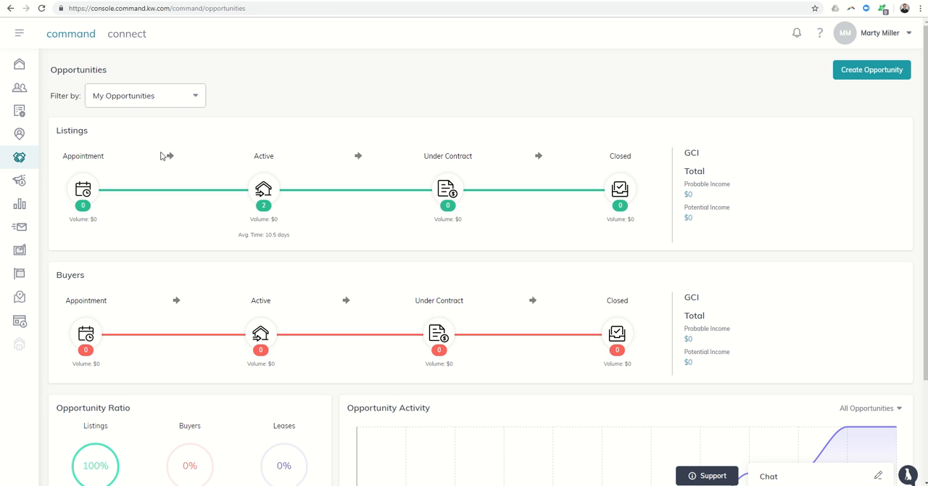
pyautogui.click(447, 190)
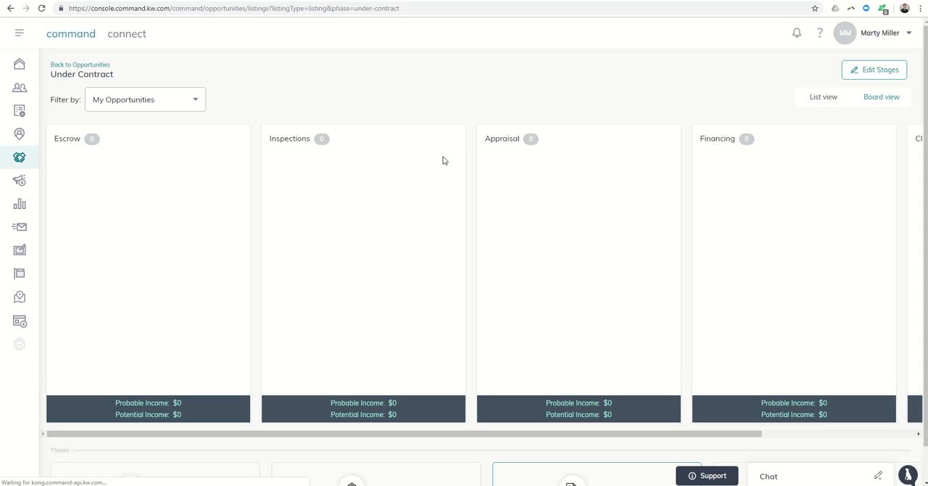
pyautogui.moveTo(160, 151)
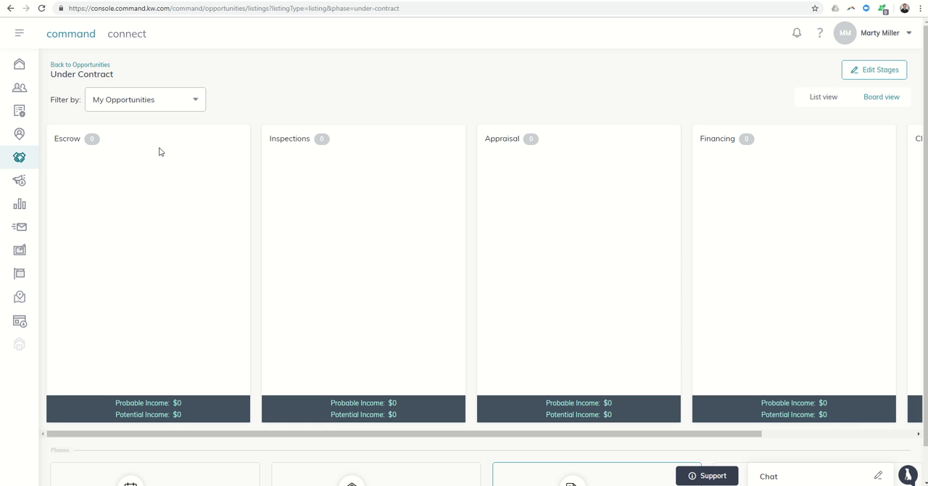
pyautogui.moveTo(315, 212)
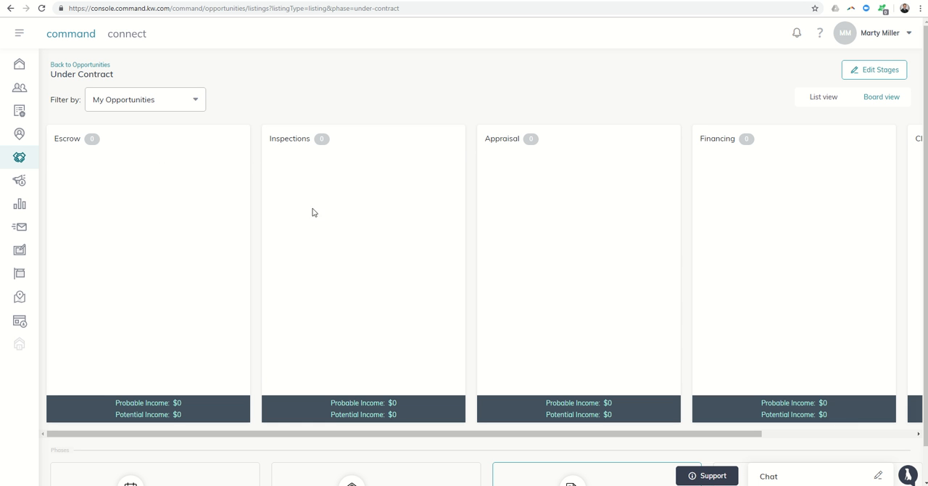
pyautogui.moveTo(655, 144)
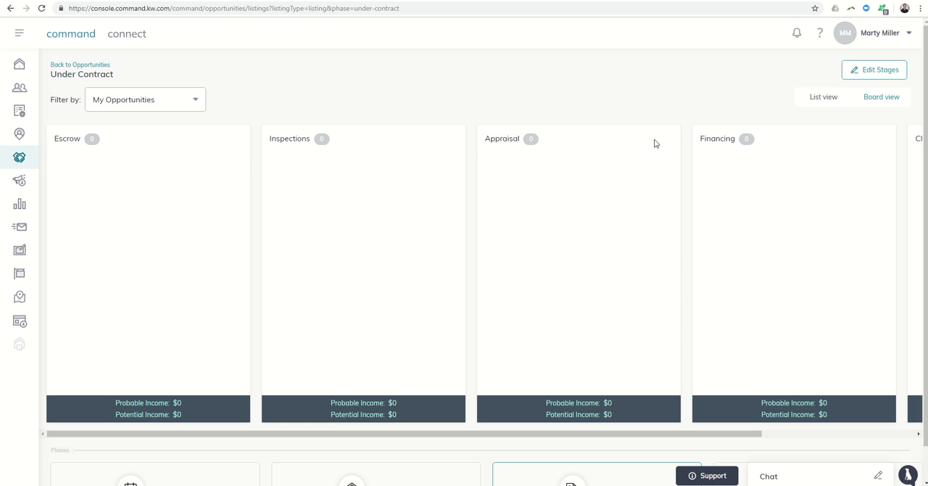
pyautogui.moveTo(737, 159)
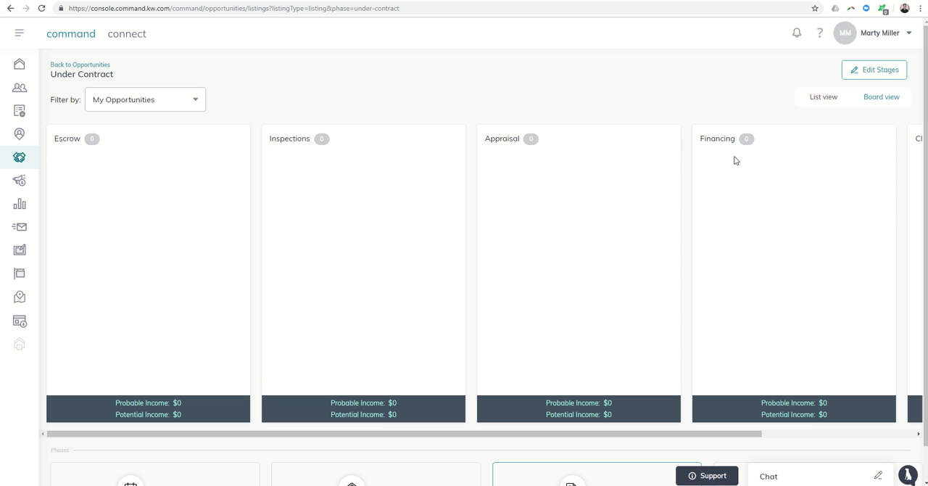
pyautogui.click(873, 69)
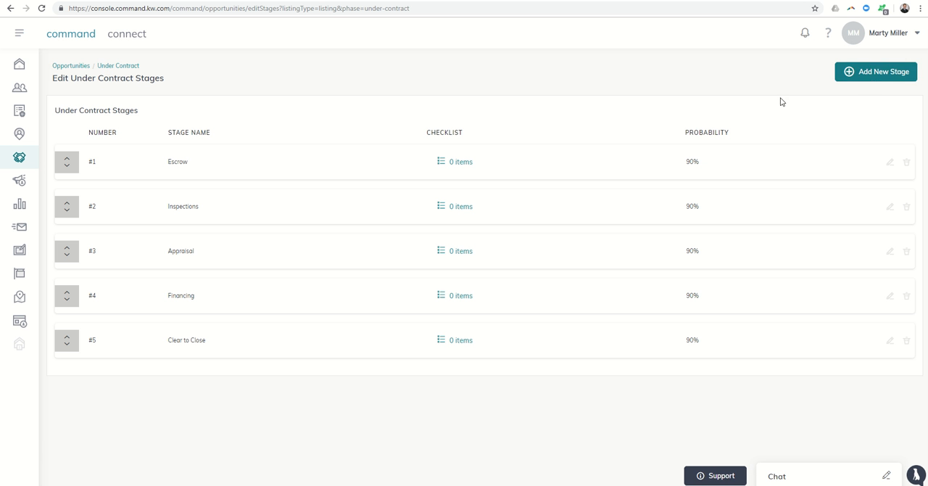
pyautogui.moveTo(276, 243)
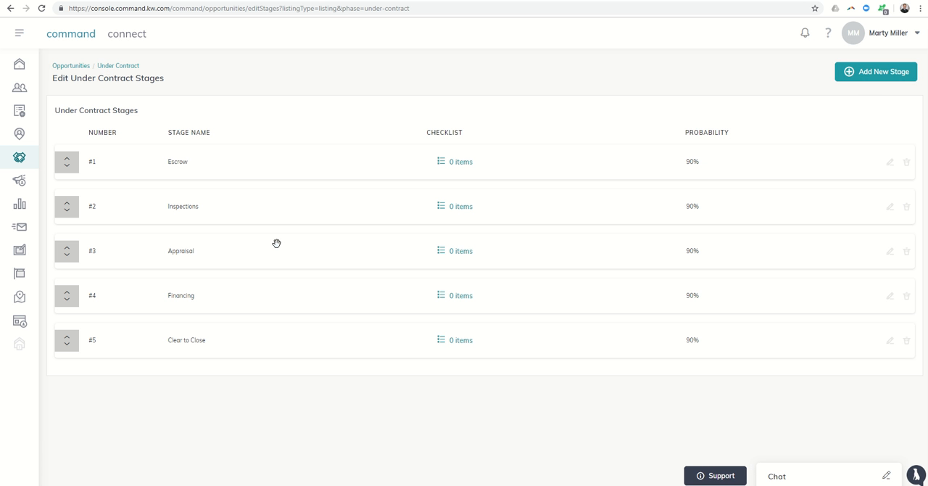
pyautogui.moveTo(282, 150)
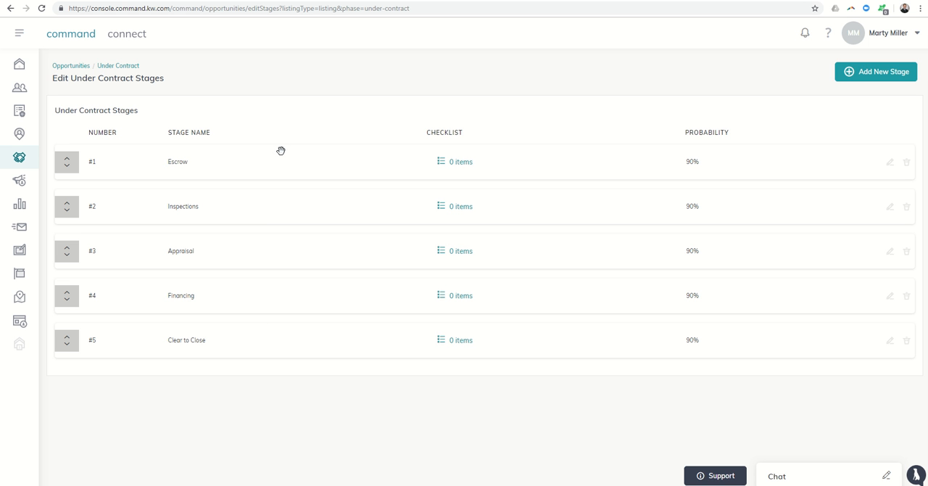
pyautogui.moveTo(675, 282)
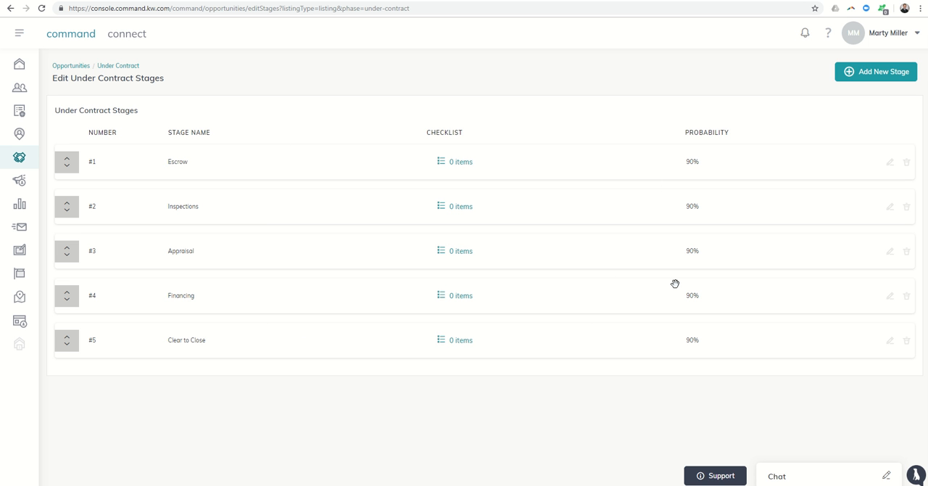
pyautogui.moveTo(876, 71)
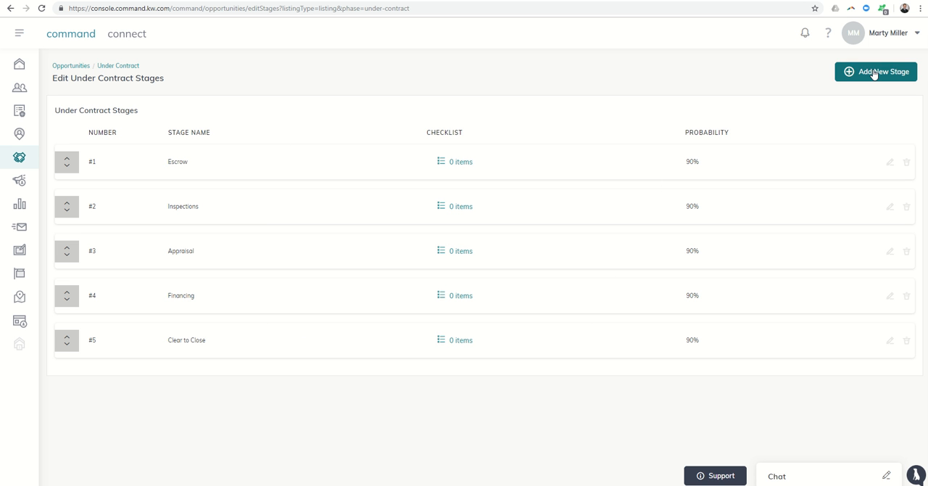
# - Start an Add Under-Contract Stage form with empty name, 0% probability, position 6
pyautogui.click(876, 71)
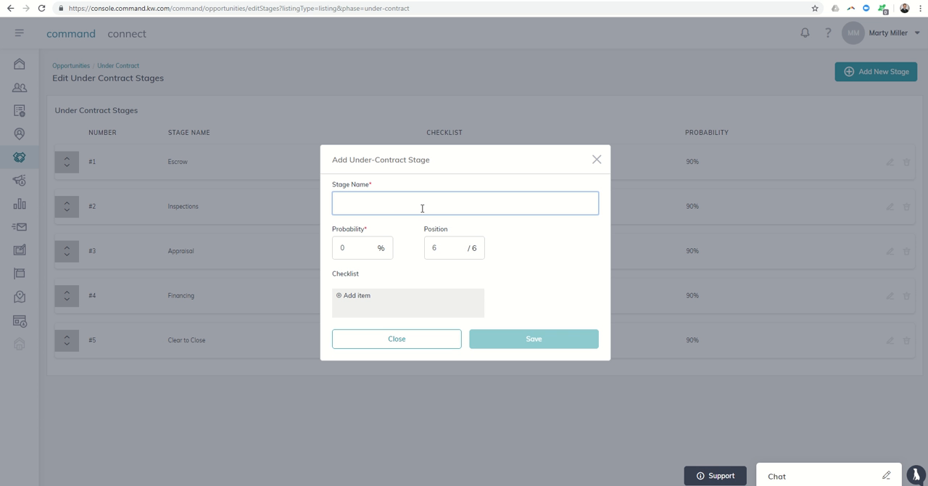
pyautogui.moveTo(372, 252)
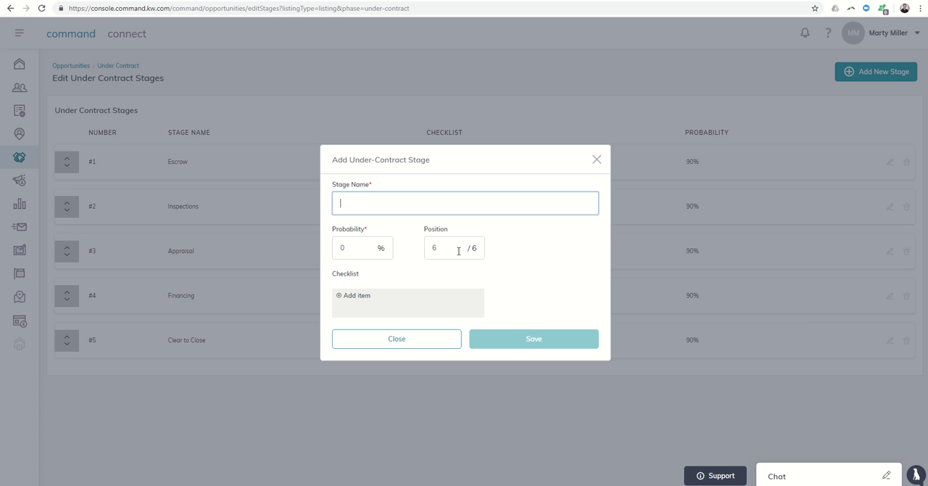
pyautogui.moveTo(354, 296)
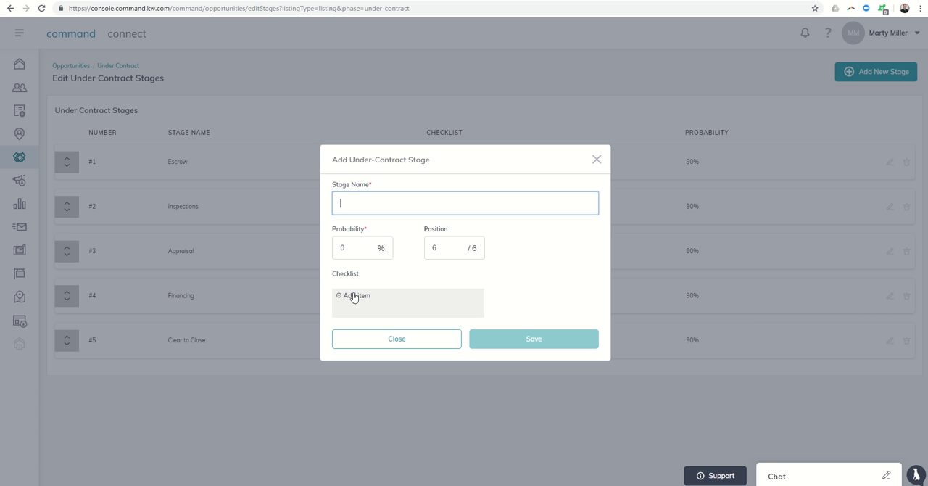
pyautogui.moveTo(385, 296)
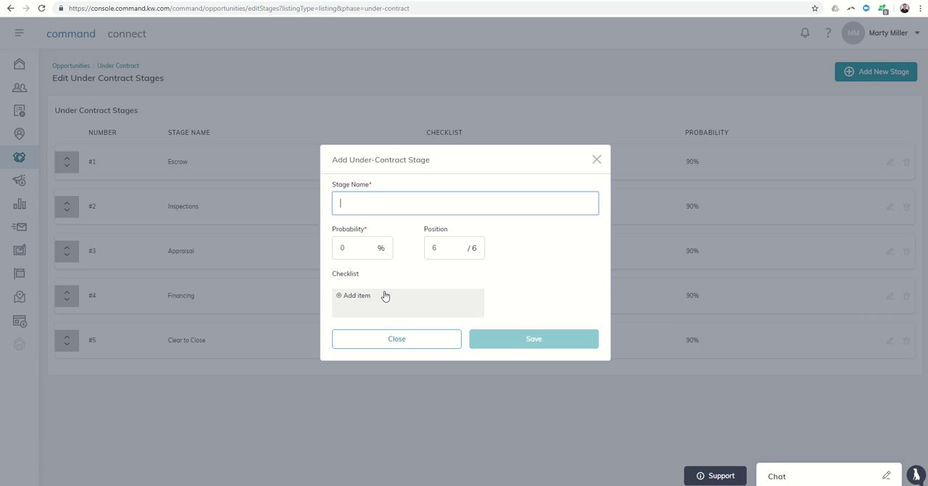
# - Dismiss the Add Under-Contract Stage form without saving, keeping the five stages
pyautogui.click(398, 339)
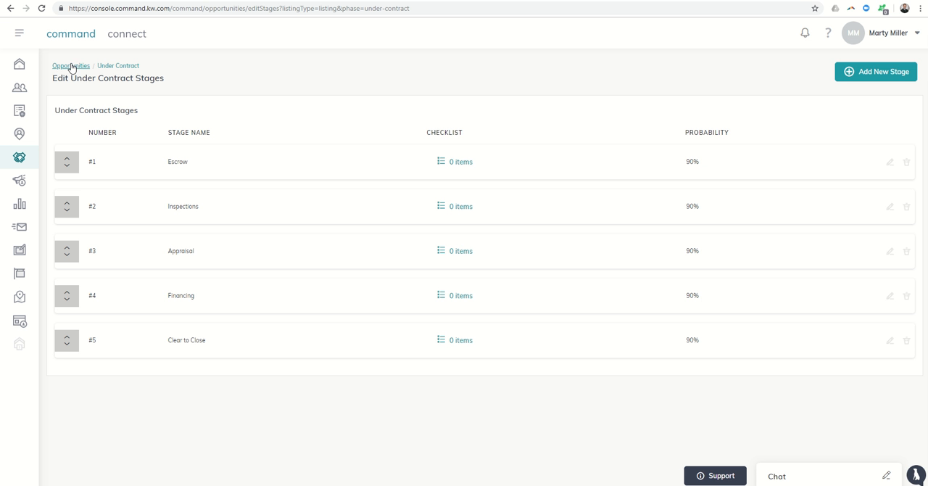
# - Go back to the Opportunities overview toward the Active listings board
pyautogui.click(70, 66)
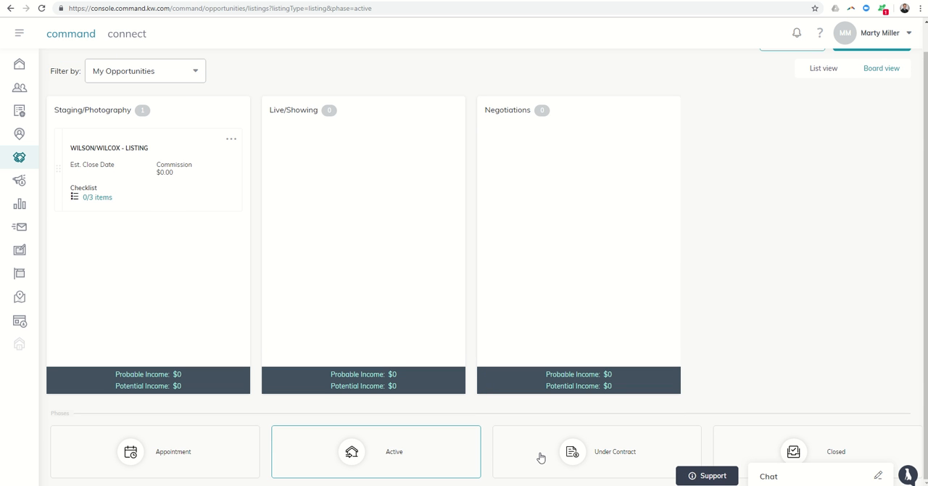
# - Show the Under Contract board and drop the Seller listing card back into Escrow
pyautogui.click(597, 451)
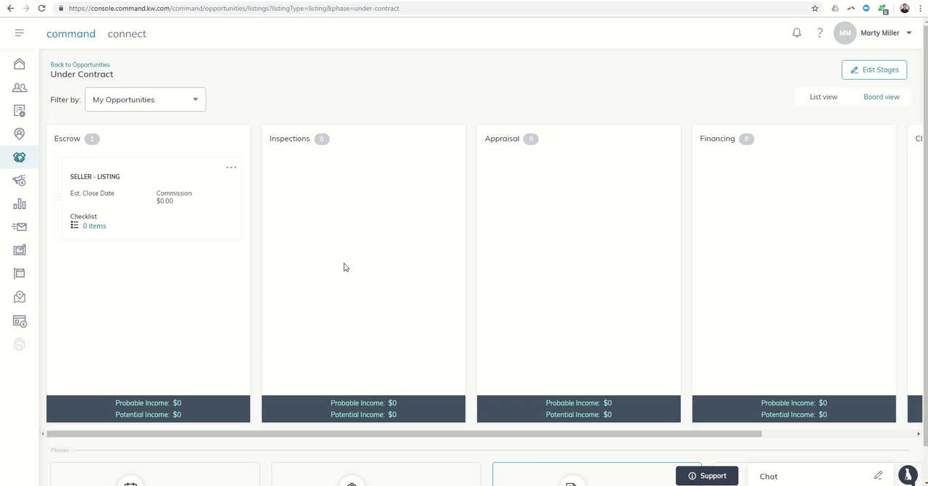
pyautogui.moveTo(144, 194)
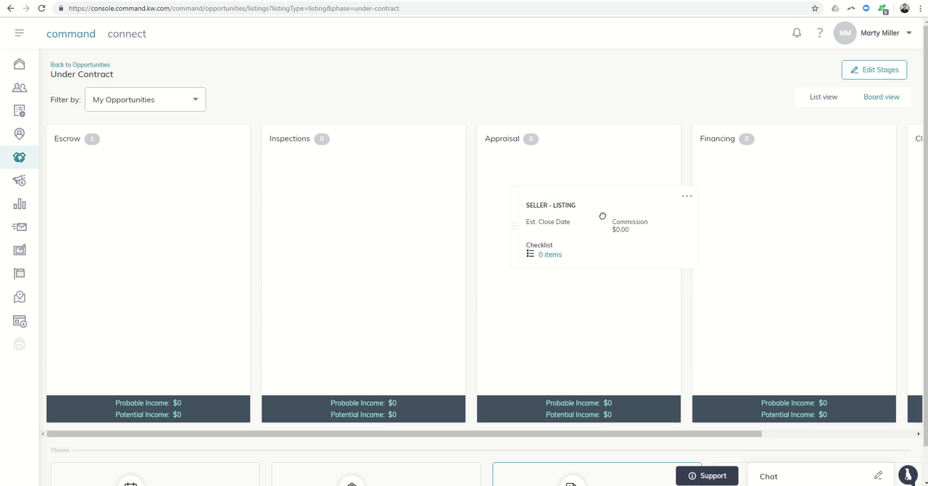
pyautogui.moveTo(602, 225); pyautogui.dragTo(174, 218)
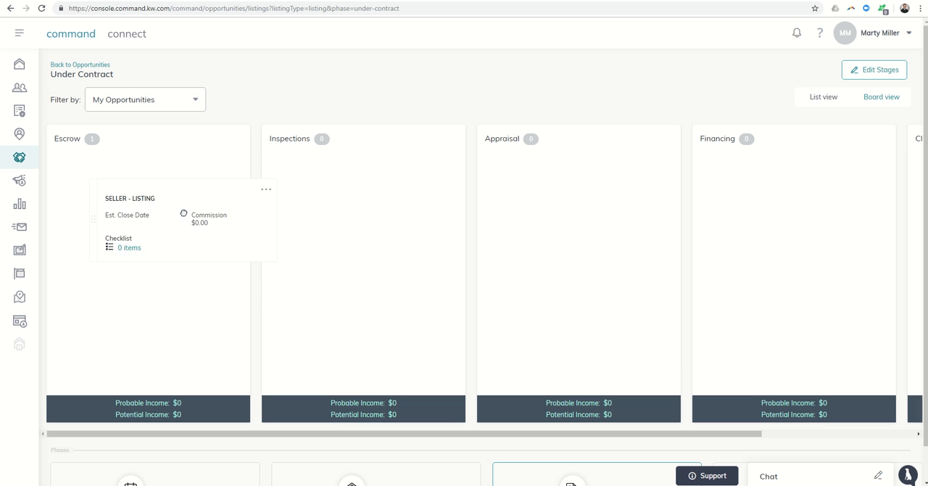
pyautogui.click(882, 96)
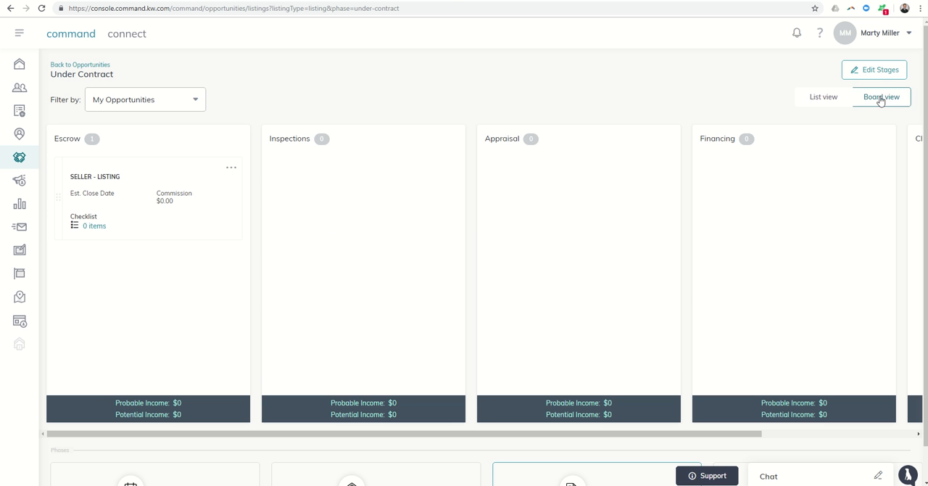
# - Review the Under Contract listings in list view, then switch back to the board layout
pyautogui.click(823, 96)
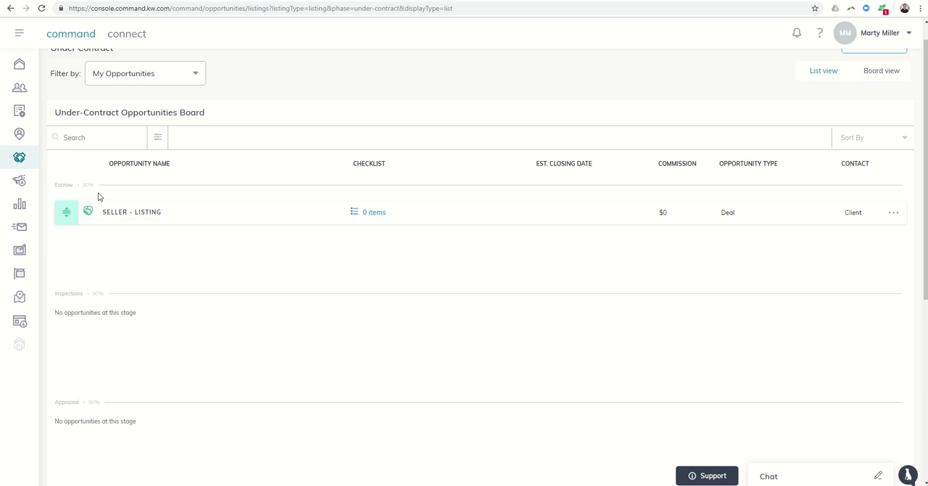
pyautogui.scroll(-3)
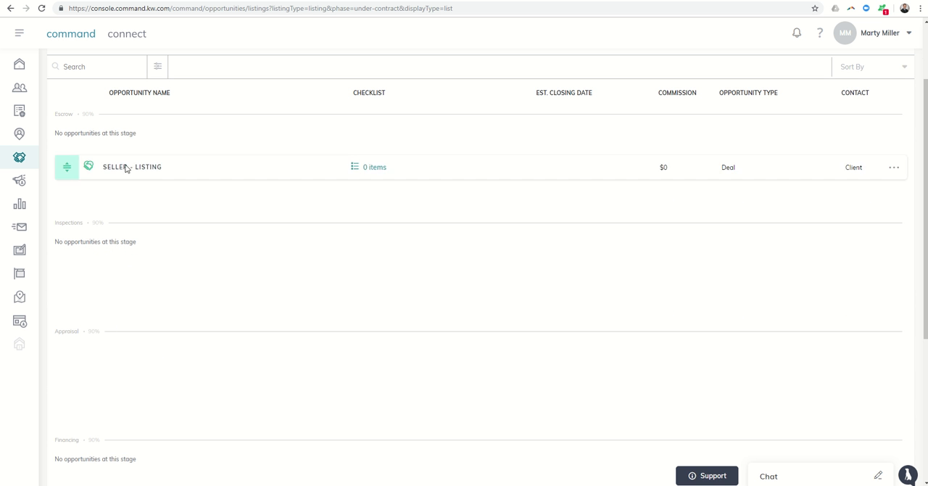
pyautogui.click(823, 96)
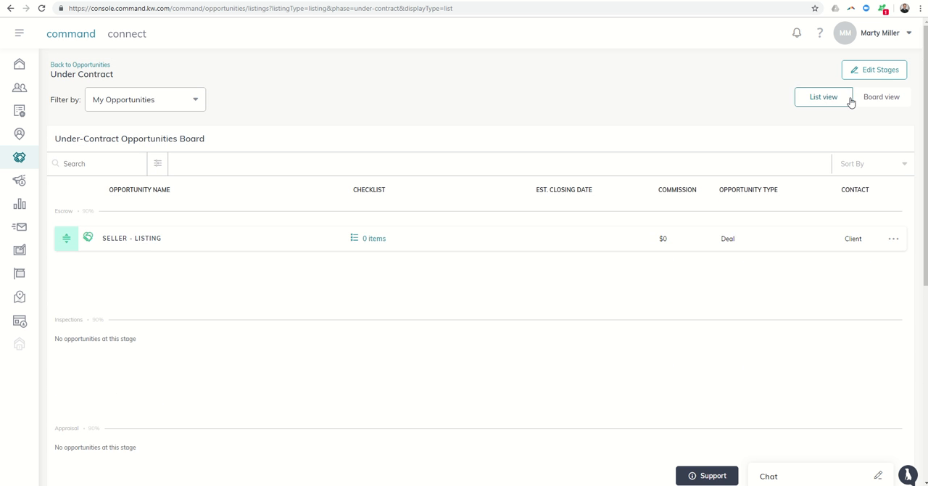
pyautogui.click(881, 96)
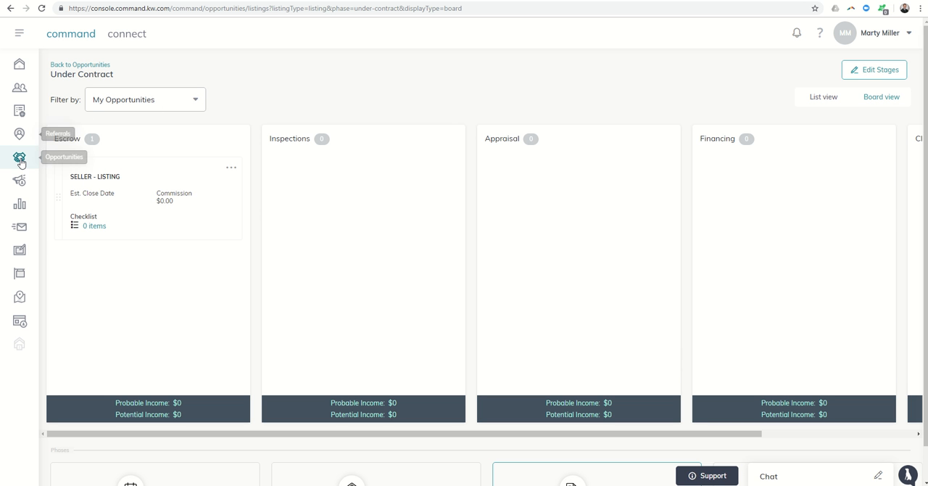
# - Return to the Opportunities overview and reopen the listings Appointment board
pyautogui.click(20, 157)
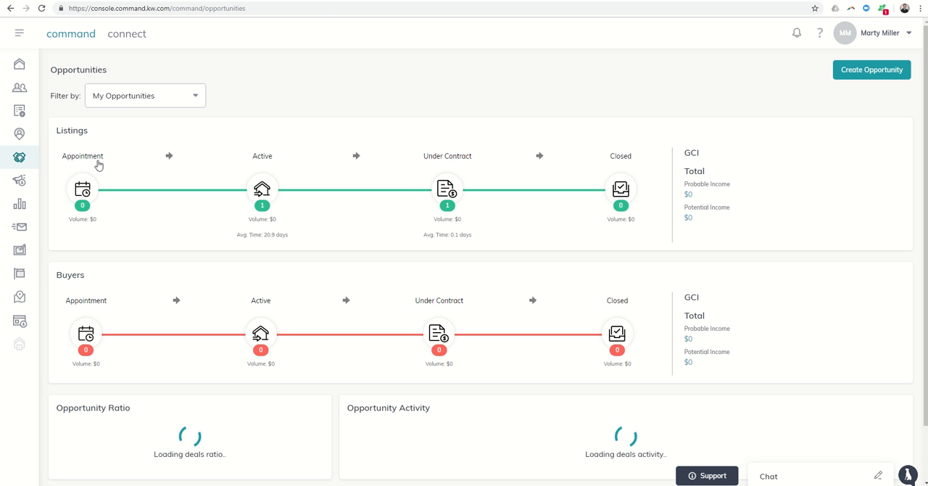
pyautogui.click(81, 190)
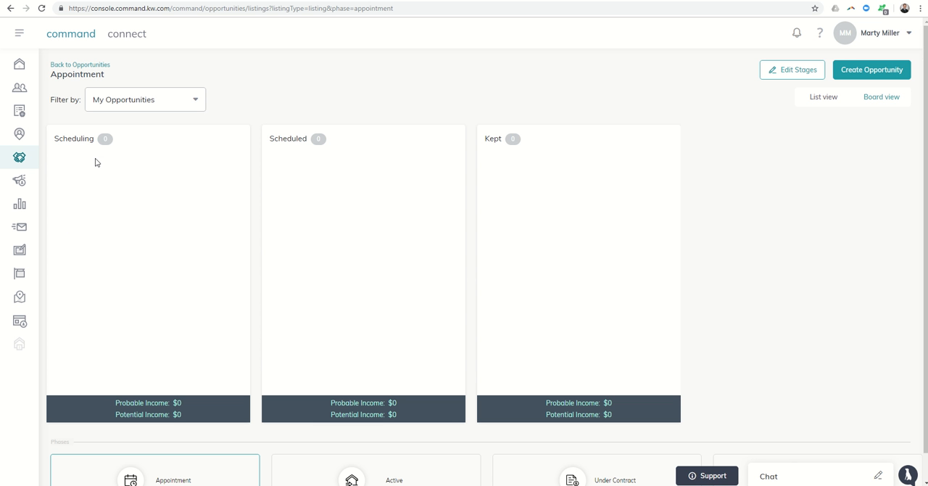
pyautogui.moveTo(122, 255)
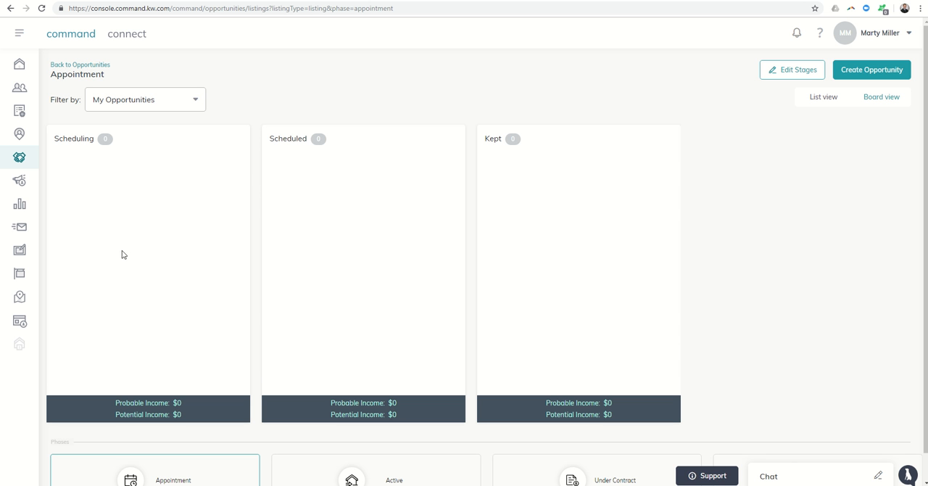
pyautogui.moveTo(557, 215)
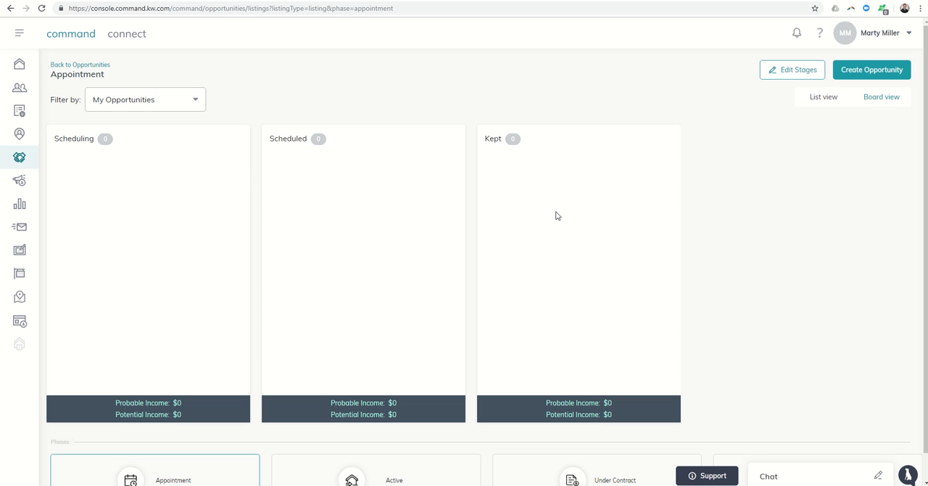
pyautogui.moveTo(298, 206)
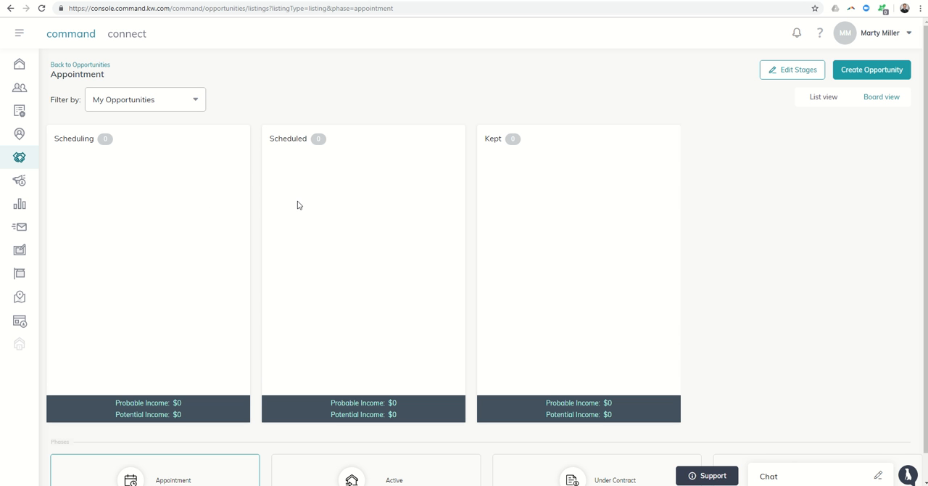
pyautogui.moveTo(506, 186)
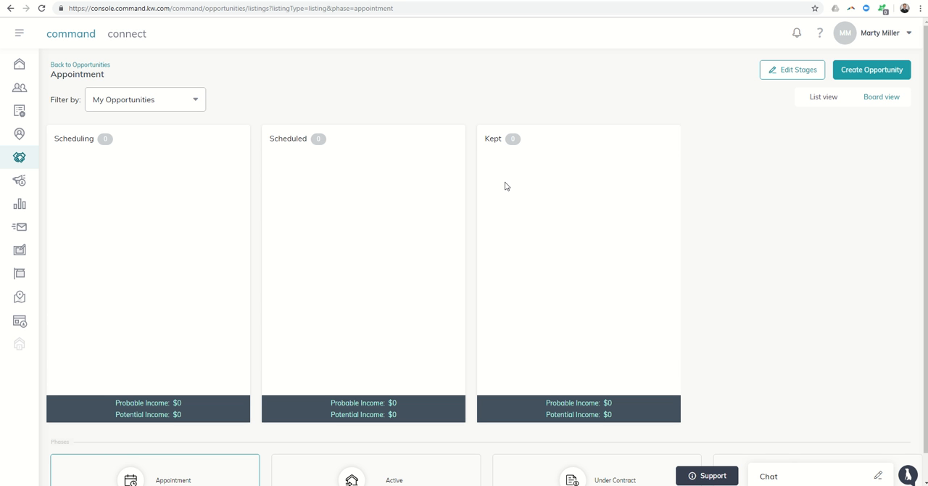
pyautogui.moveTo(404, 189)
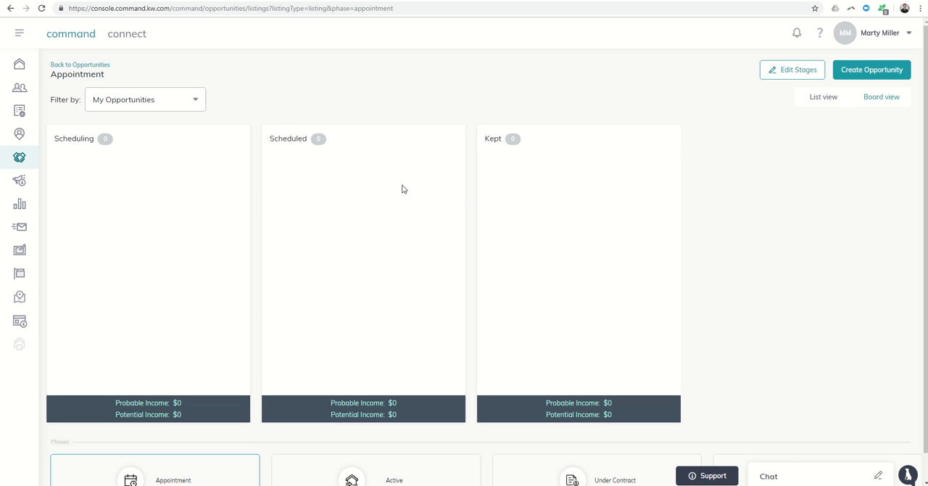
pyautogui.moveTo(578, 199)
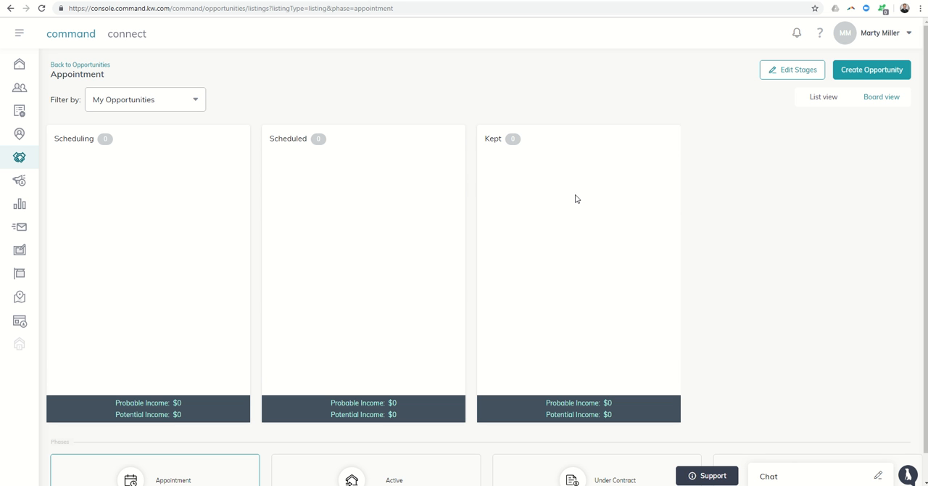